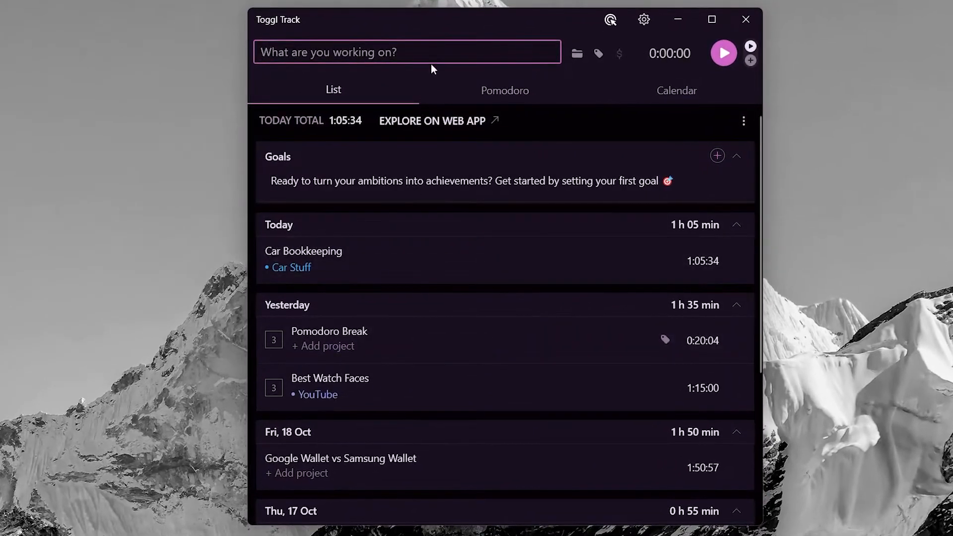
Time a 'Toggl Track Video' entry and stop it at 0:15:36
{"action": "left_click", "coordinate": [407, 52]}
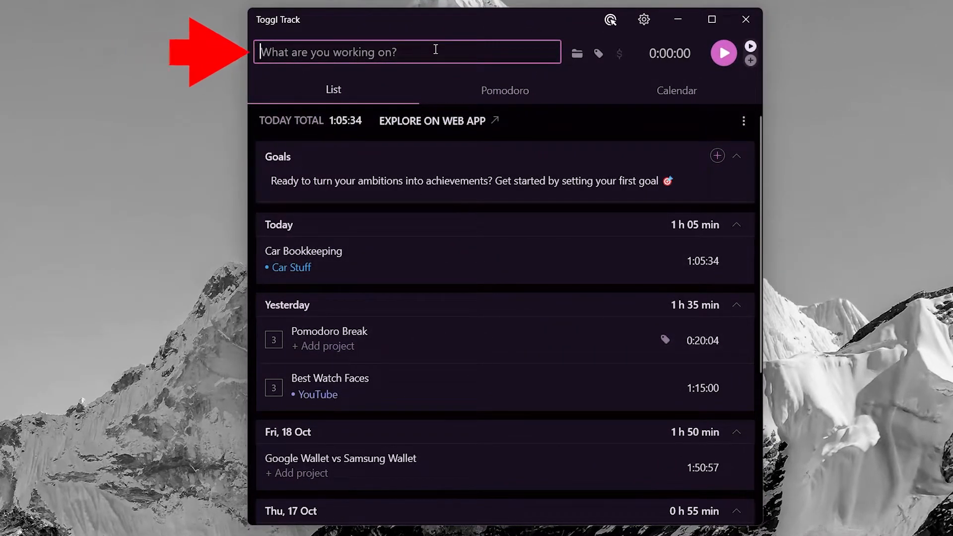
{"action": "type", "text": "Toggl Track Video"}
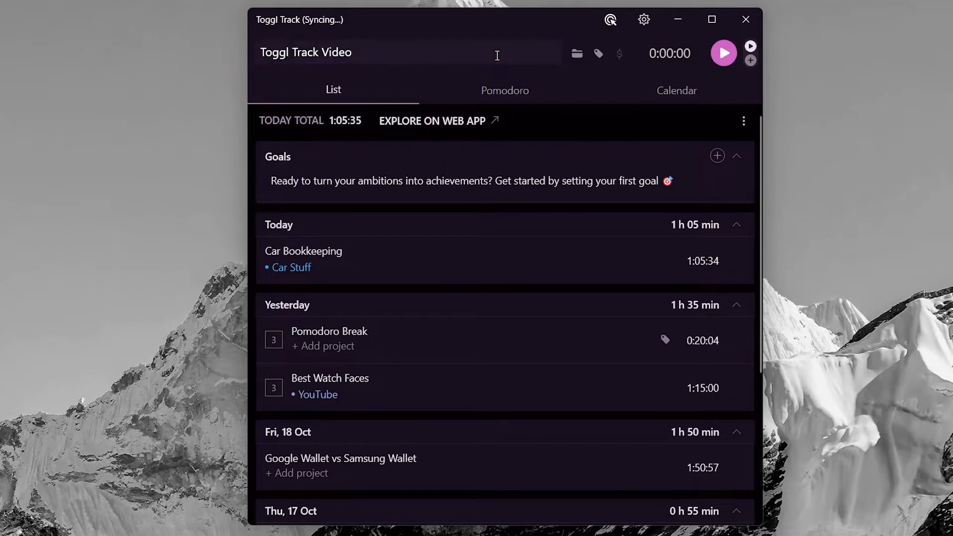
{"action": "left_click", "coordinate": [723, 53]}
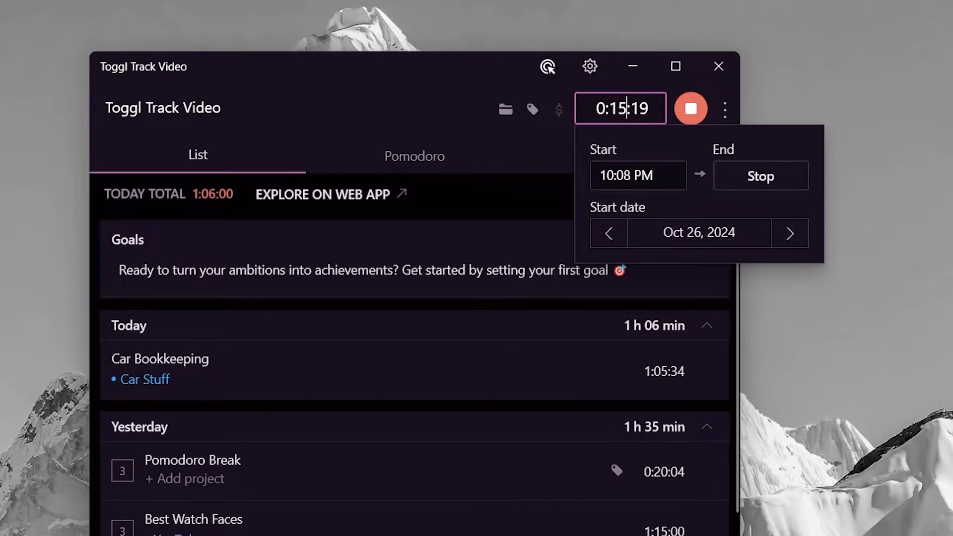
{"action": "left_click", "coordinate": [690, 108]}
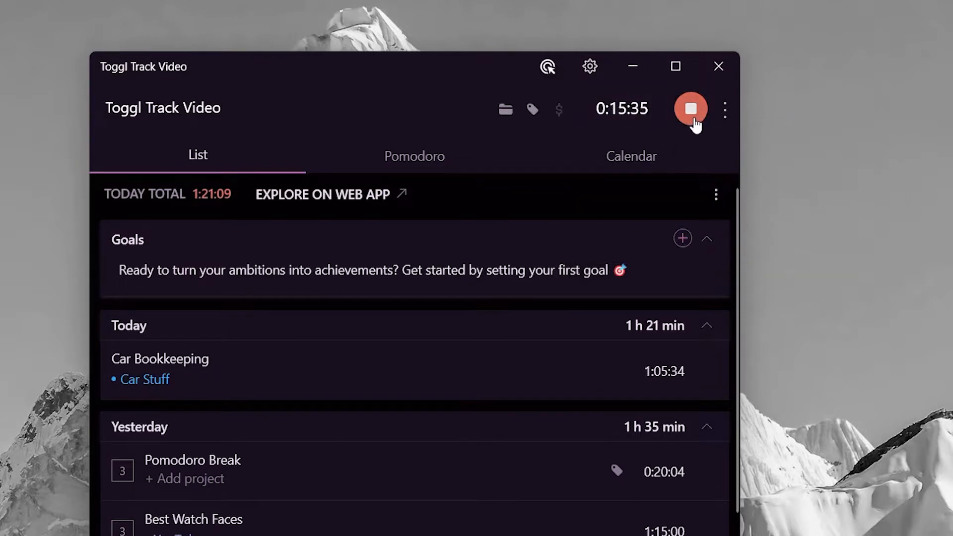
{"action": "left_click", "coordinate": [690, 109]}
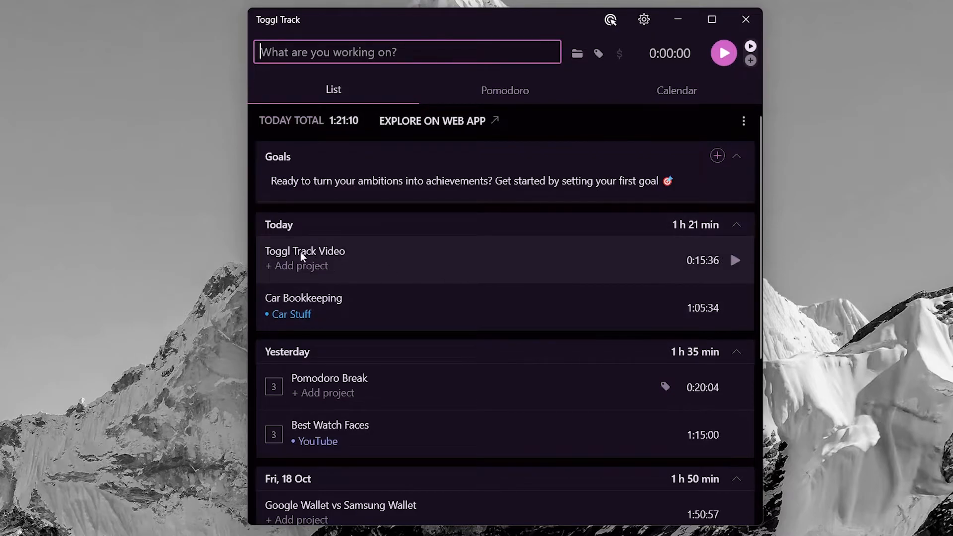
{"action": "mouse_move", "coordinate": [558, 284]}
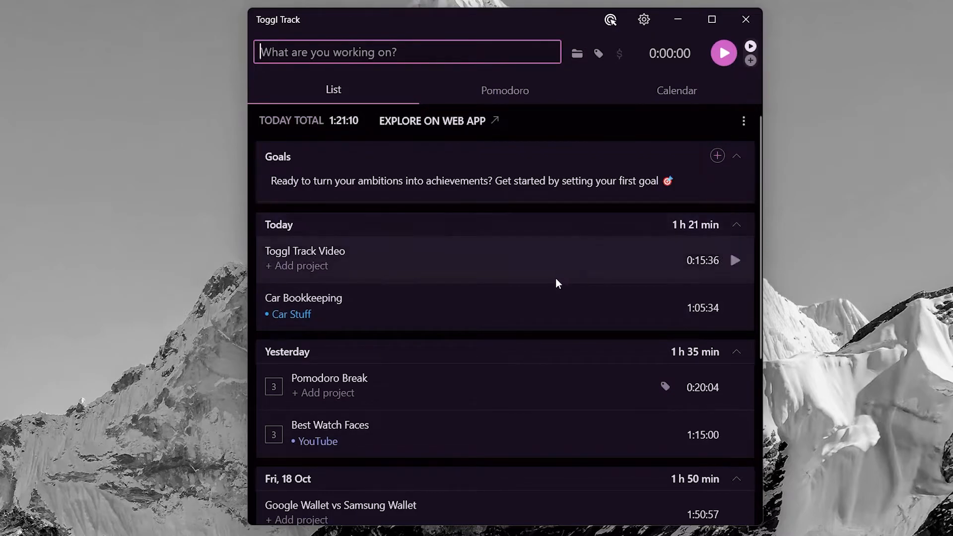
Resume the Toggl Track Video timer and set the Reminder idle notification to 5 minutes
{"action": "left_click", "coordinate": [734, 261]}
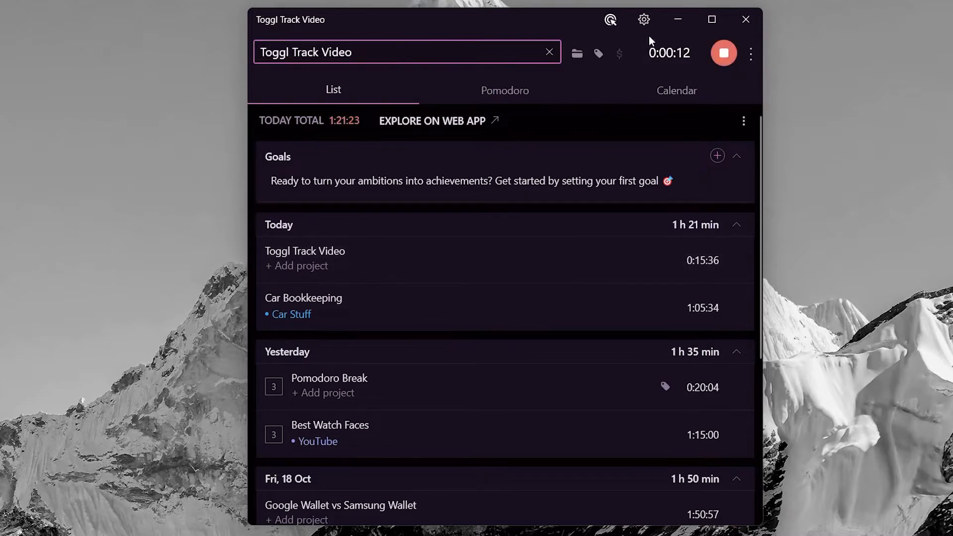
{"action": "left_click", "coordinate": [750, 53]}
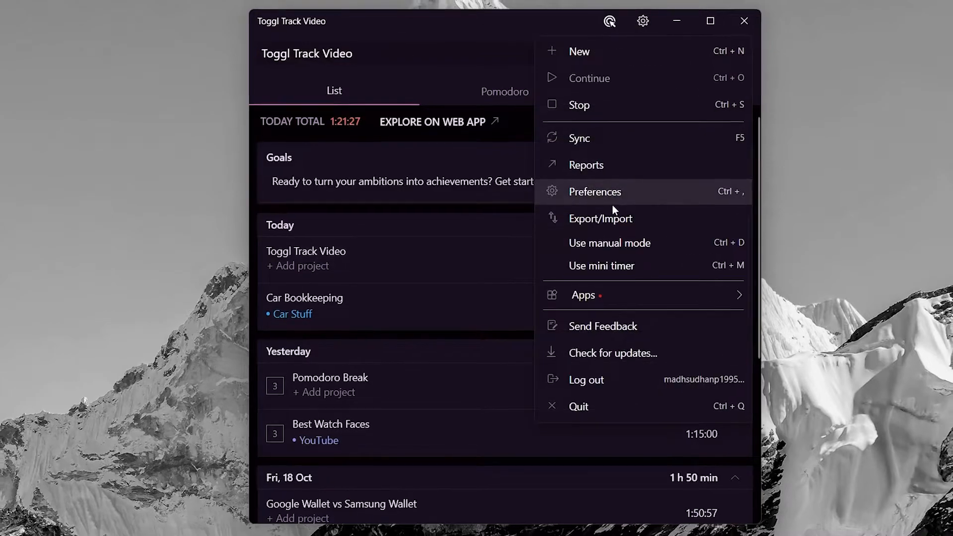
{"action": "left_click", "coordinate": [594, 191]}
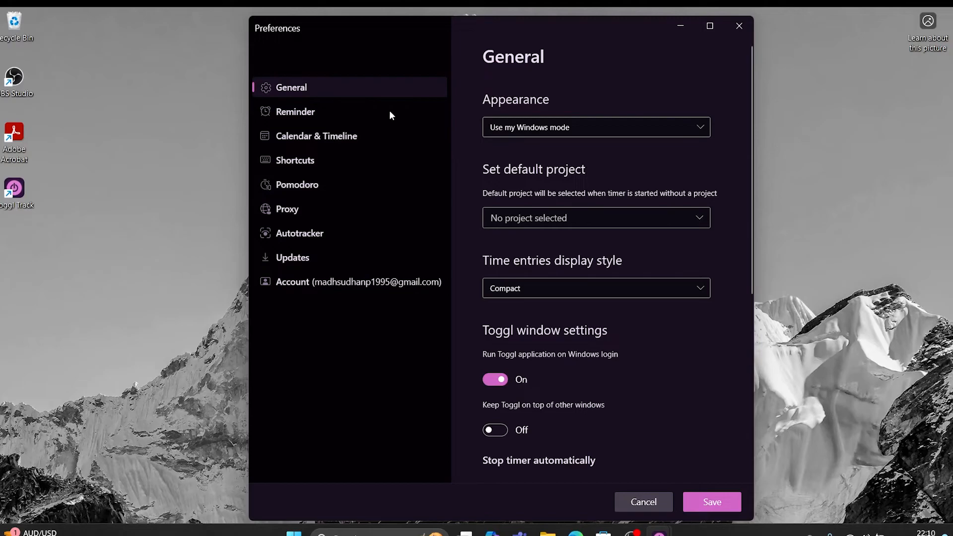
{"action": "left_click", "coordinate": [296, 111]}
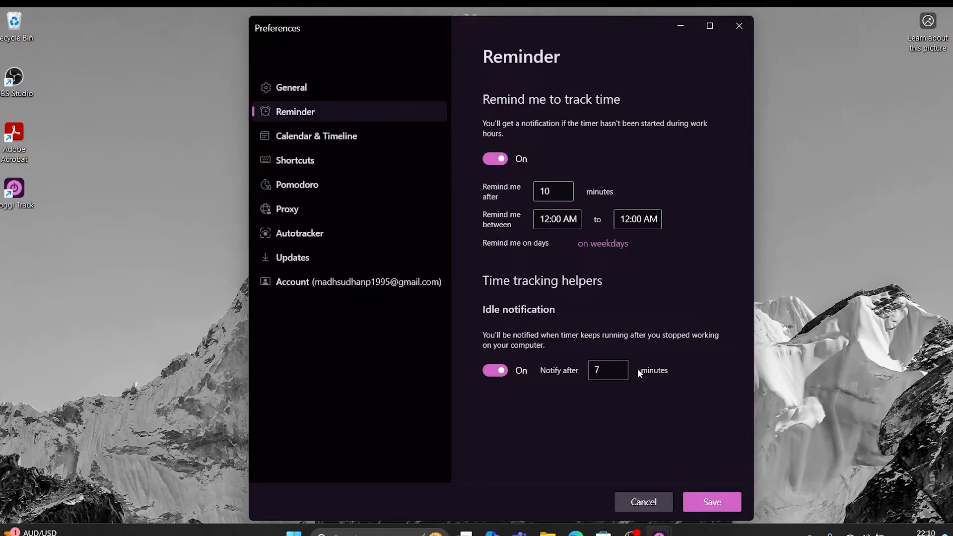
{"action": "left_click", "coordinate": [608, 370]}
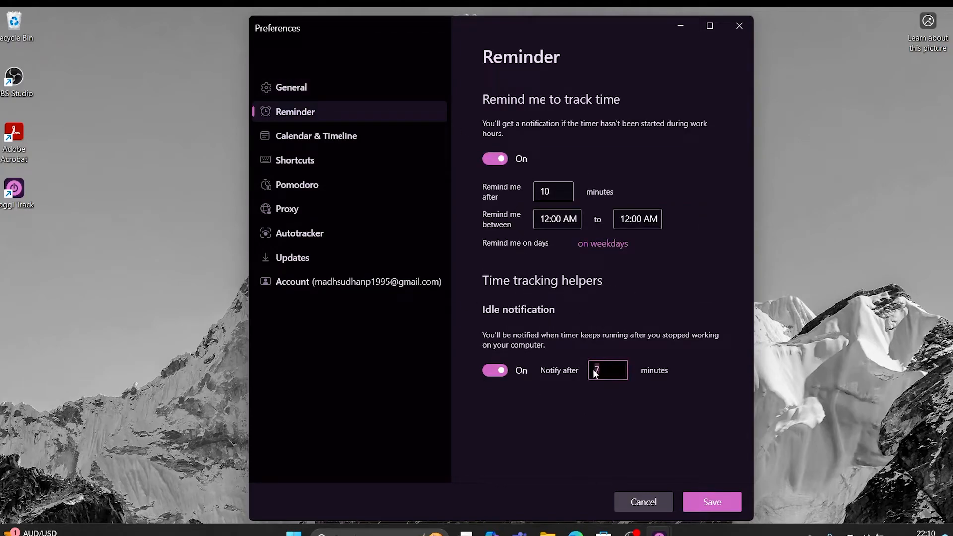
{"action": "type", "text": "5"}
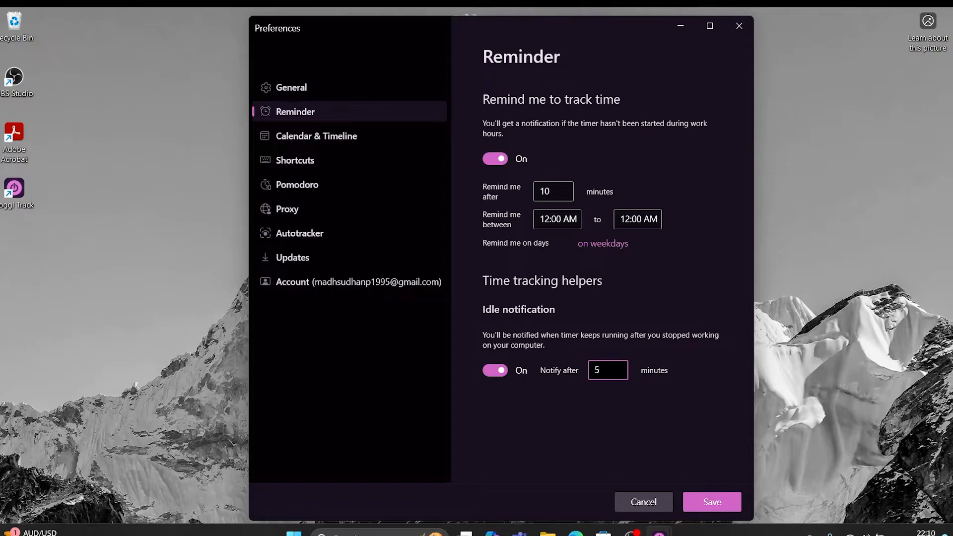
{"action": "left_click", "coordinate": [608, 370]}
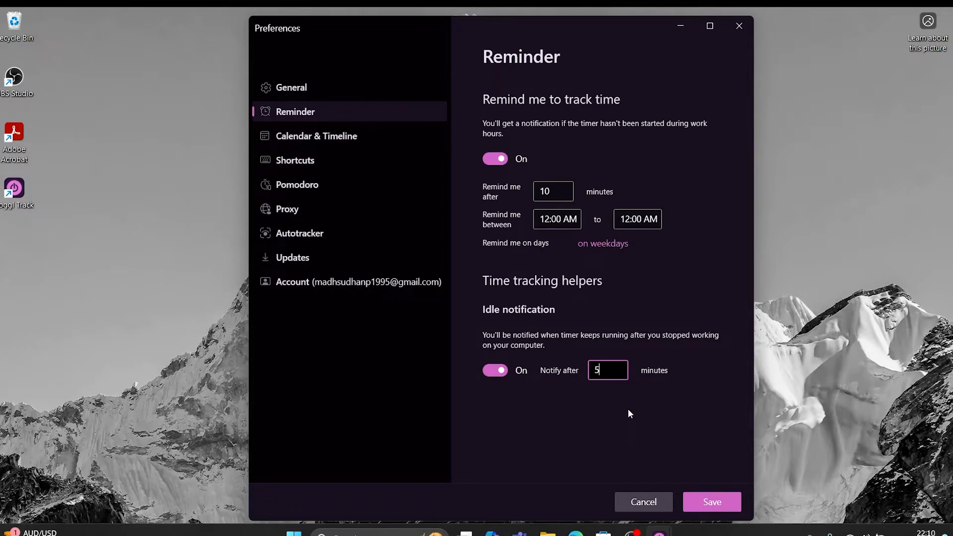
{"action": "mouse_move", "coordinate": [663, 434]}
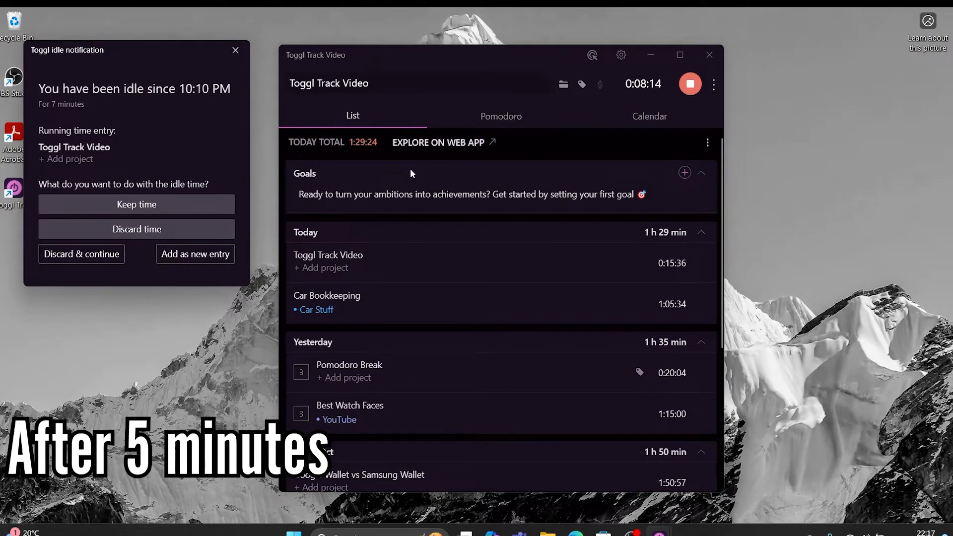
{"action": "mouse_move", "coordinate": [173, 70]}
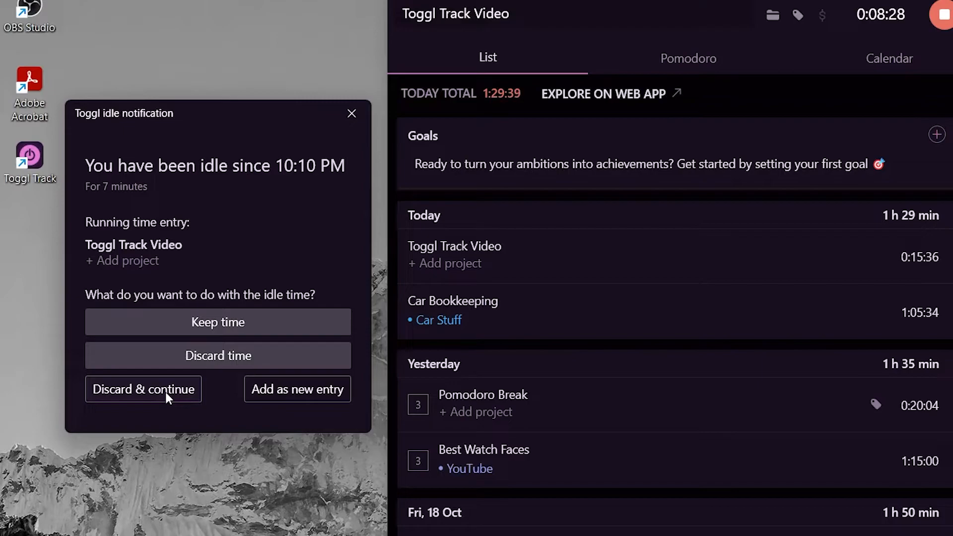
Discard the idle time in the idle notification and keep the Video timer running
{"action": "left_click", "coordinate": [143, 389]}
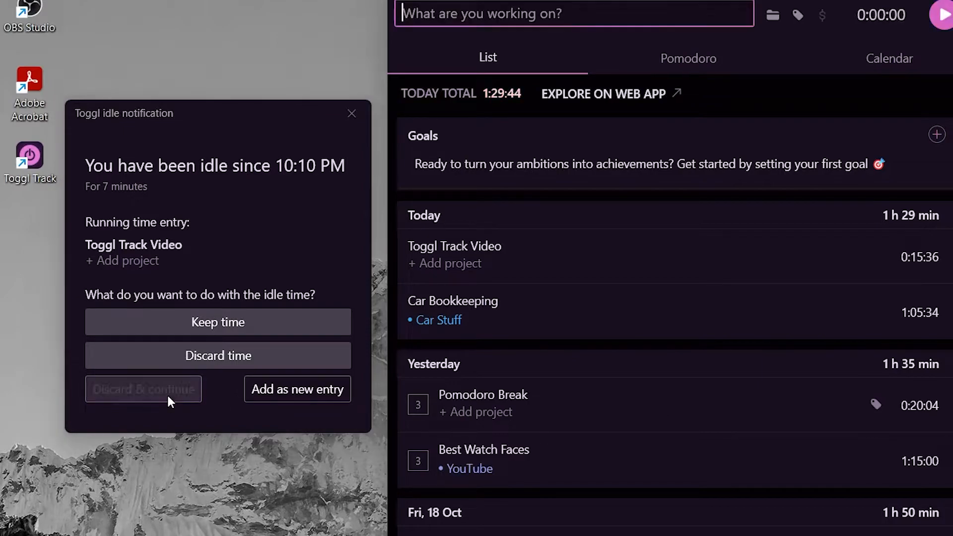
{"action": "left_click", "coordinate": [298, 389]}
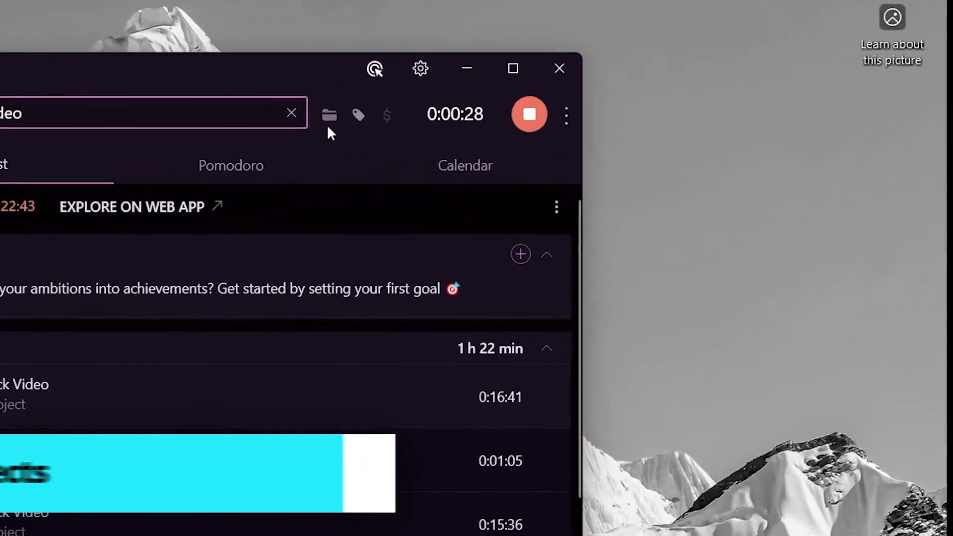
Preview the new-project form, cancel it, and assign the running entry to YouTube
{"action": "left_click", "coordinate": [329, 114]}
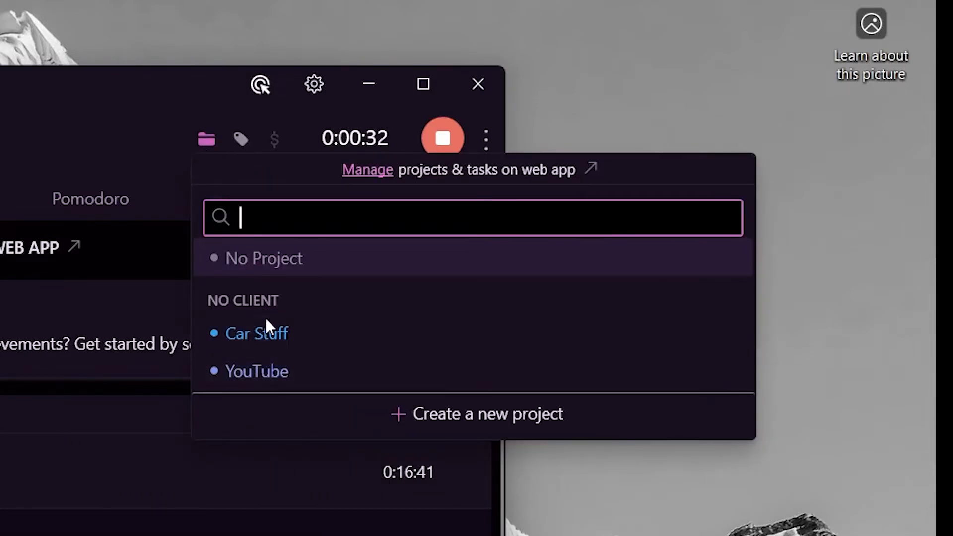
{"action": "left_click", "coordinate": [488, 414]}
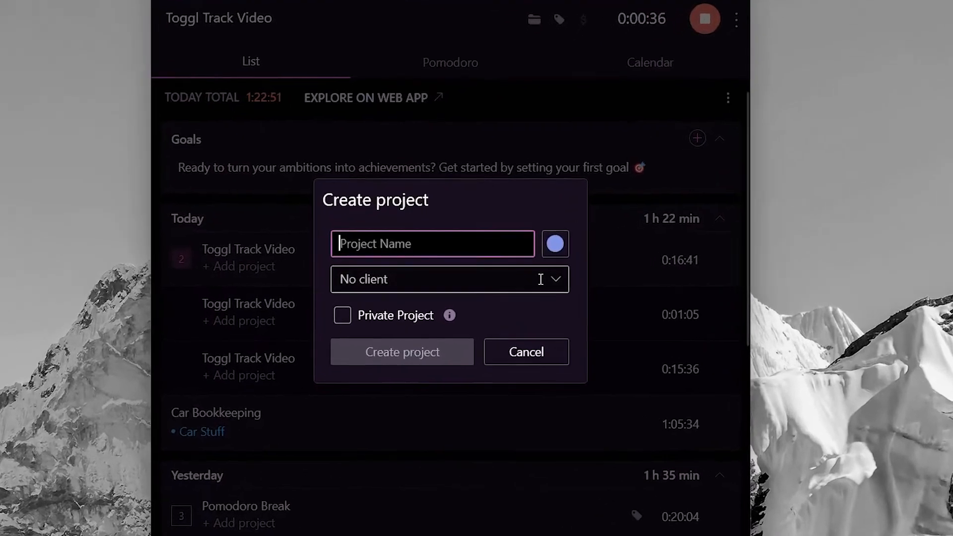
{"action": "left_click", "coordinate": [449, 279]}
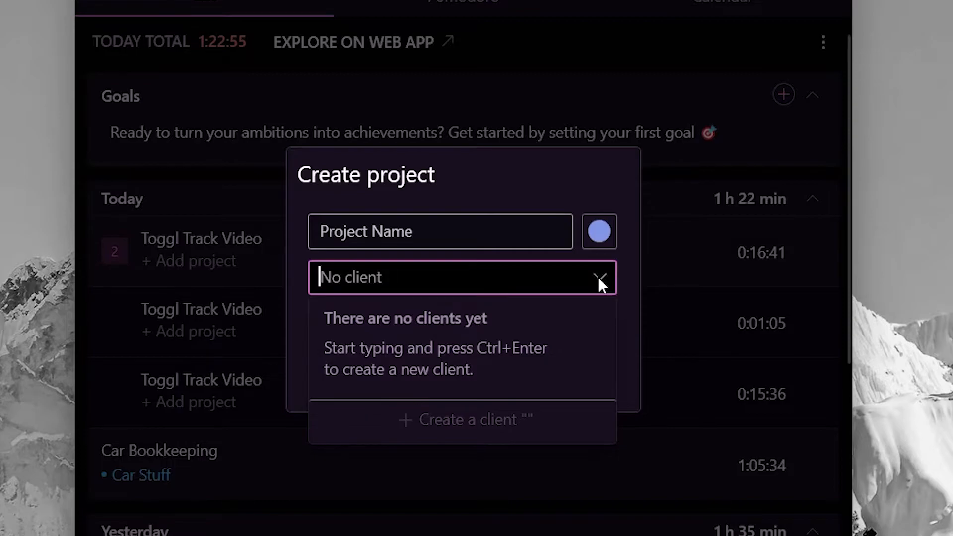
{"action": "left_click", "coordinate": [598, 284]}
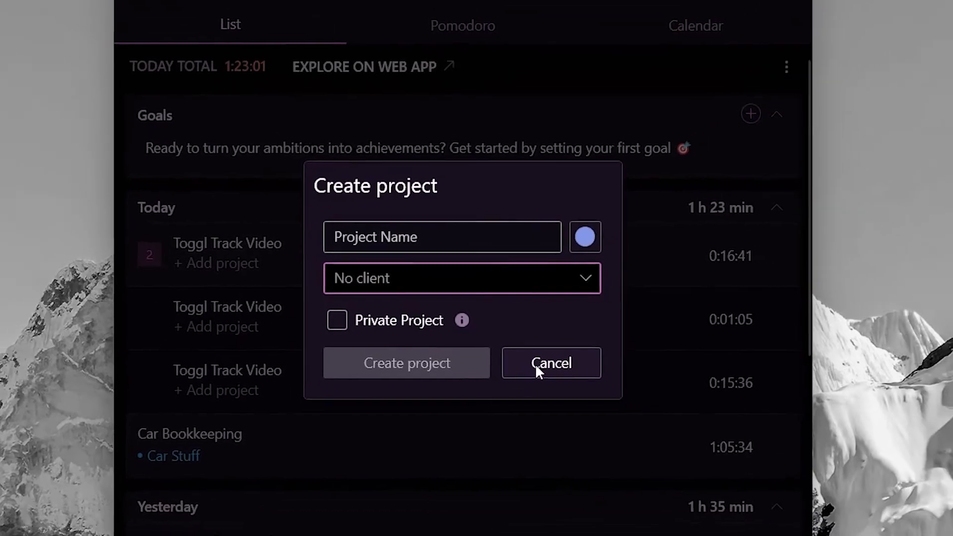
{"action": "left_click", "coordinate": [550, 362]}
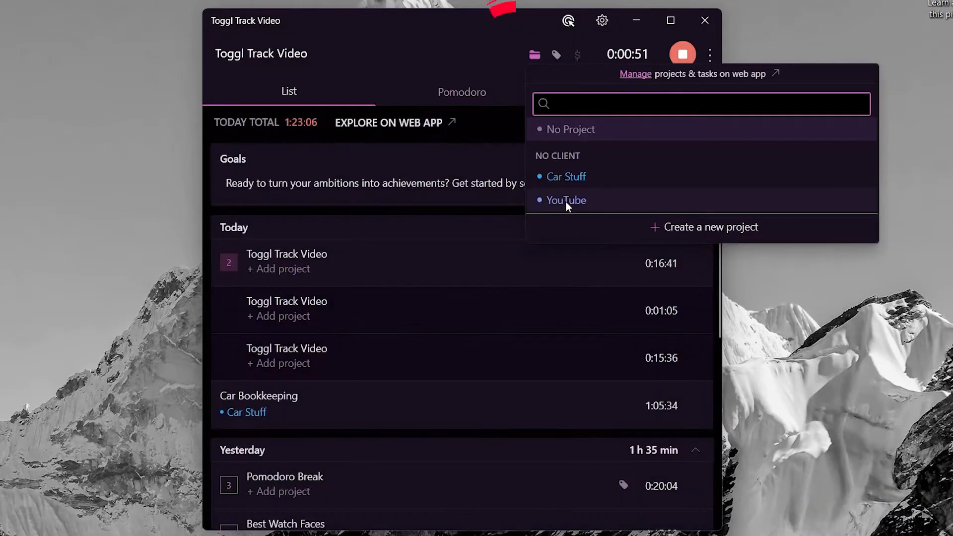
{"action": "left_click", "coordinate": [566, 200]}
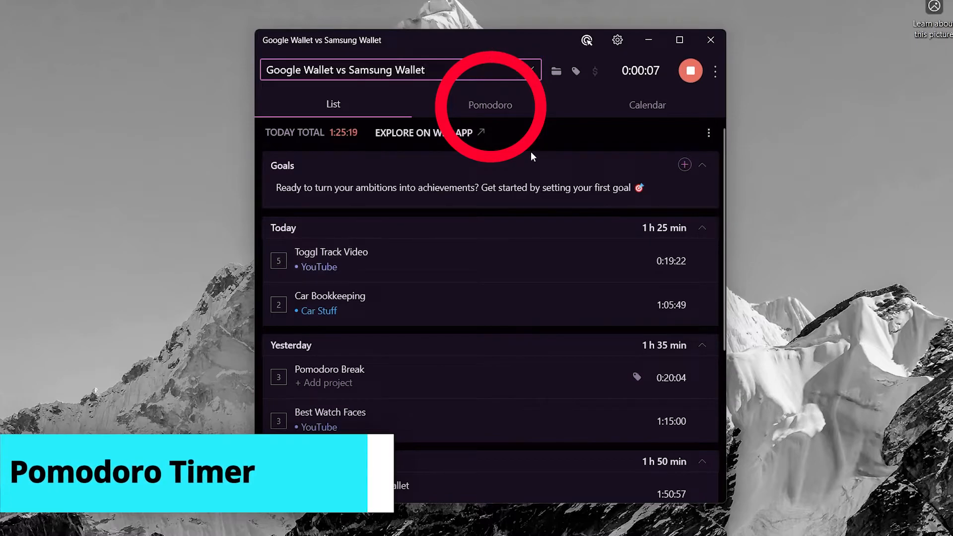
Start a Pomodoro focus session for the running entry from the Pomodoro tab
{"action": "left_click", "coordinate": [490, 105]}
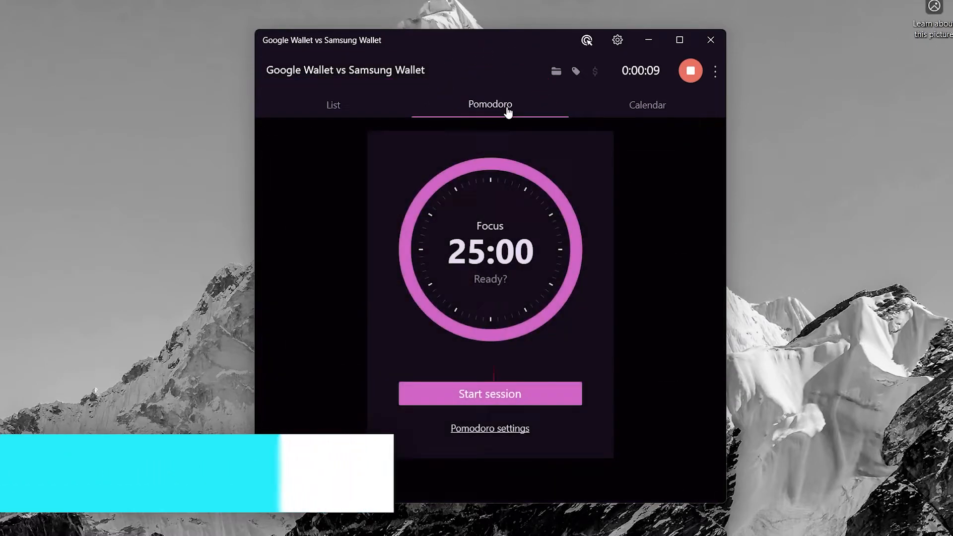
{"action": "left_click", "coordinate": [489, 428]}
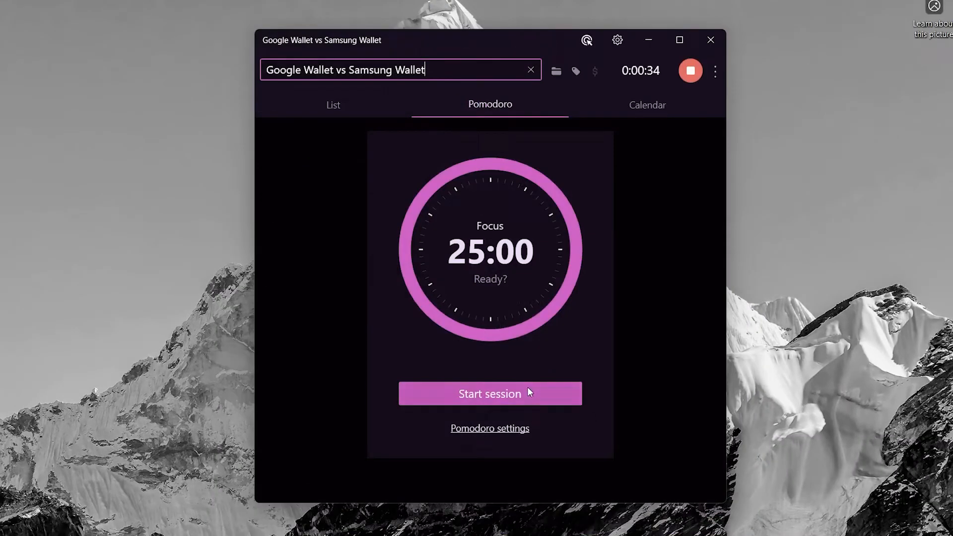
{"action": "left_click", "coordinate": [489, 393]}
{"action": "type", "text": "Togg"}
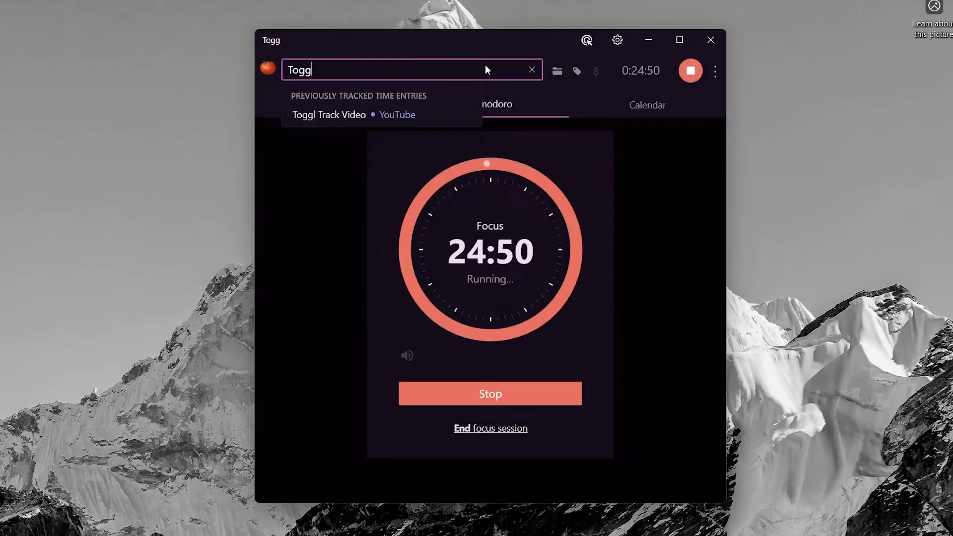
{"action": "left_click", "coordinate": [329, 114]}
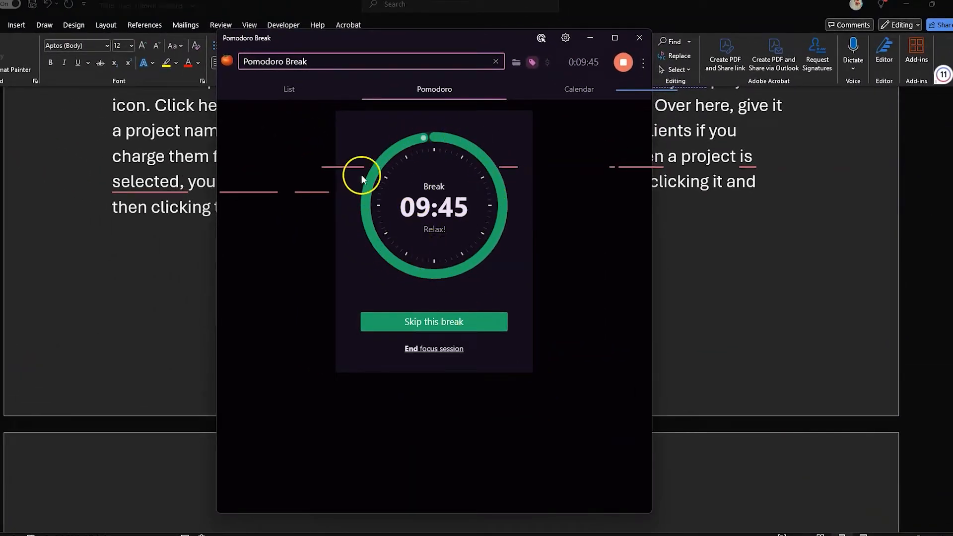
{"action": "mouse_move", "coordinate": [487, 192]}
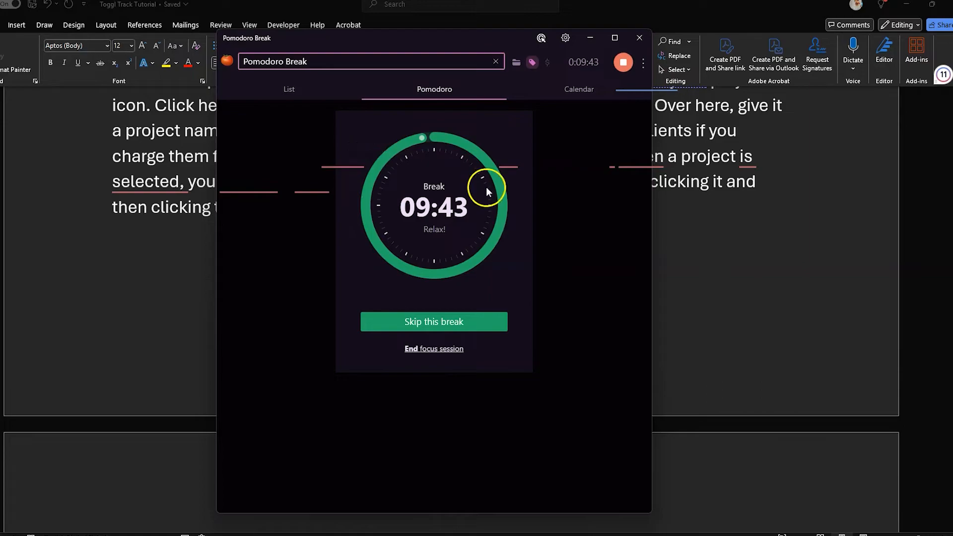
{"action": "mouse_move", "coordinate": [545, 372]}
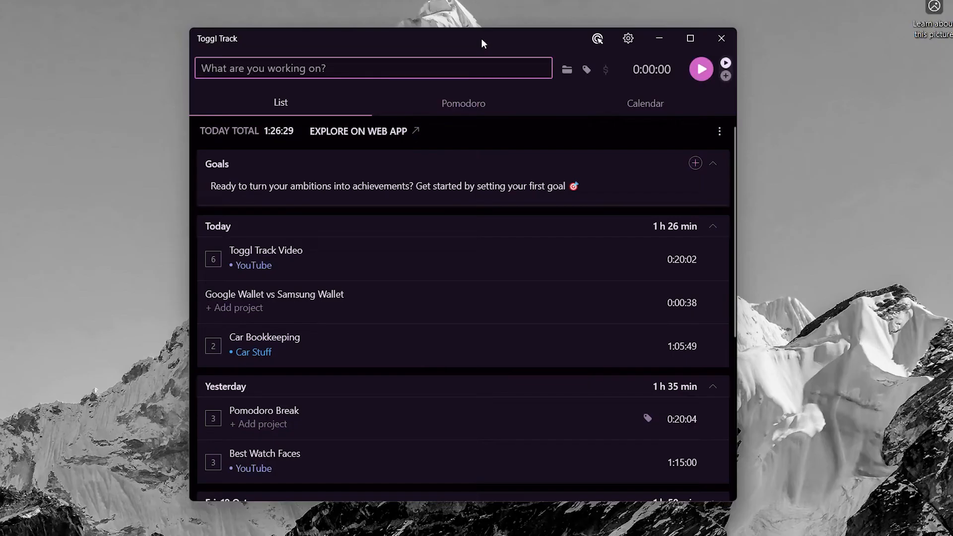
Browse the calendar back to Sep 17's Brave Review sessions, then return to the list
{"action": "left_click", "coordinate": [645, 103]}
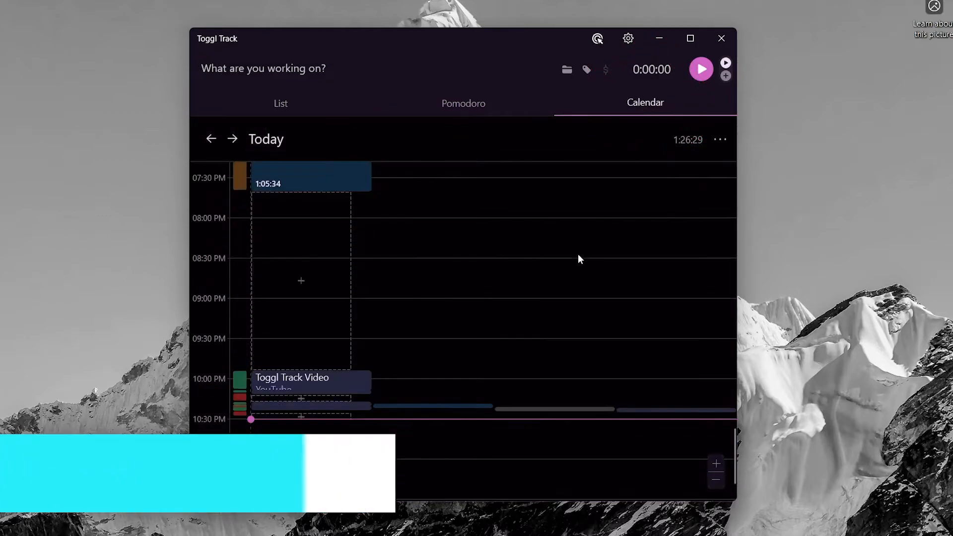
{"action": "left_click", "coordinate": [210, 139]}
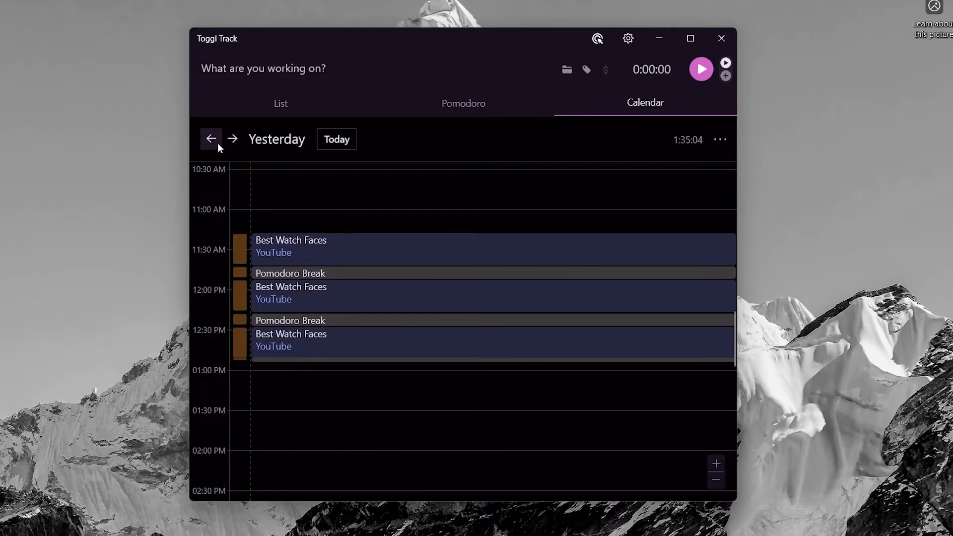
{"action": "left_click", "coordinate": [210, 138]}
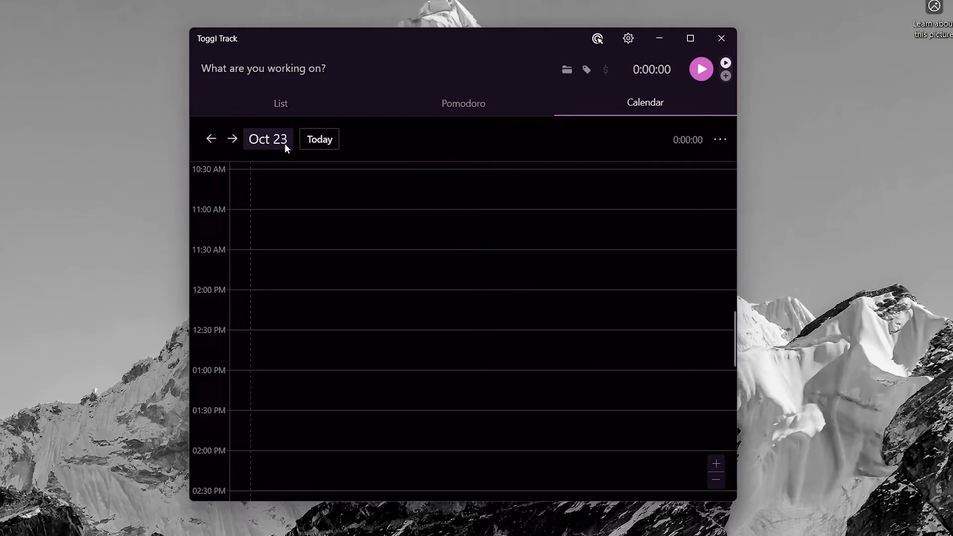
{"action": "left_click", "coordinate": [267, 139]}
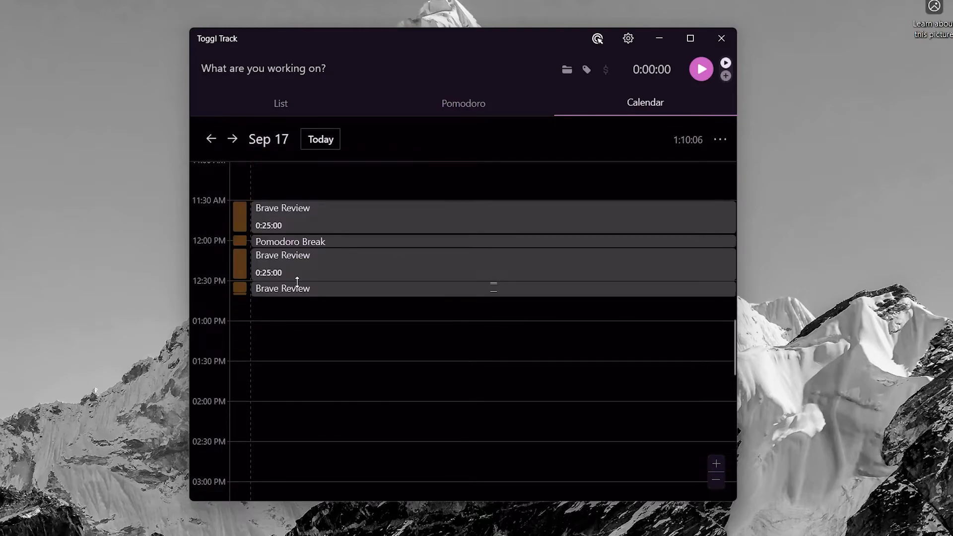
{"action": "left_click", "coordinate": [260, 102]}
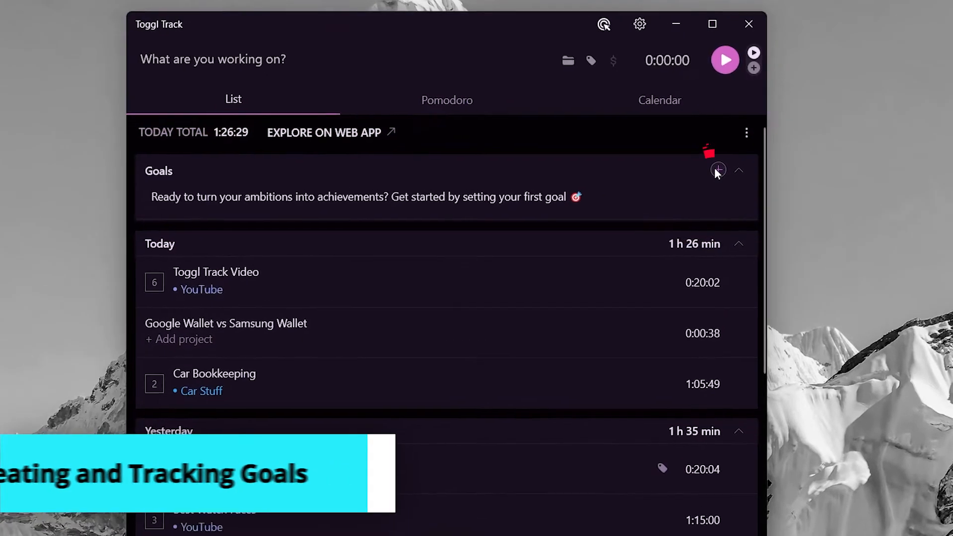
Create goal '4 Hours on YouTube': YouTube project, at least 4 hours daily until 26/10/2024
{"action": "left_click", "coordinate": [718, 170]}
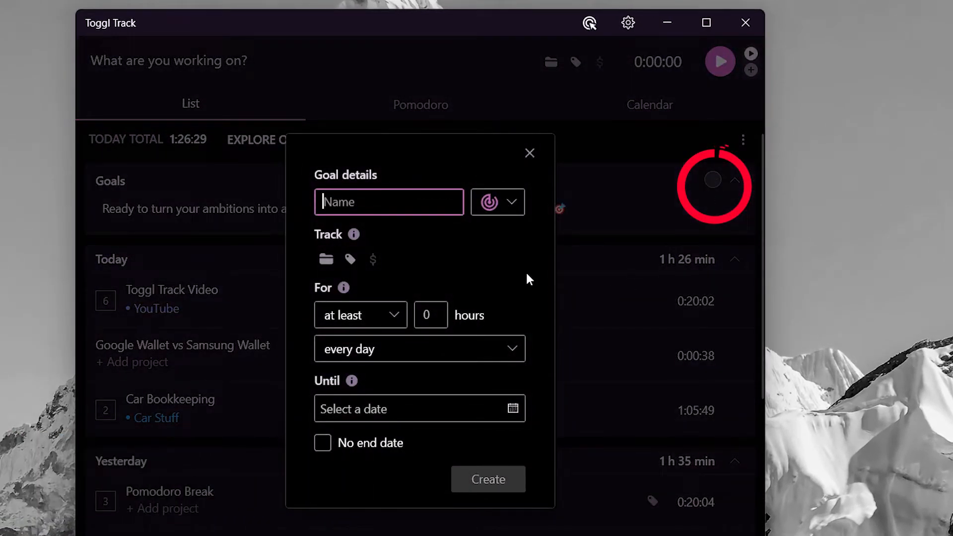
{"action": "type", "text": "Work"}
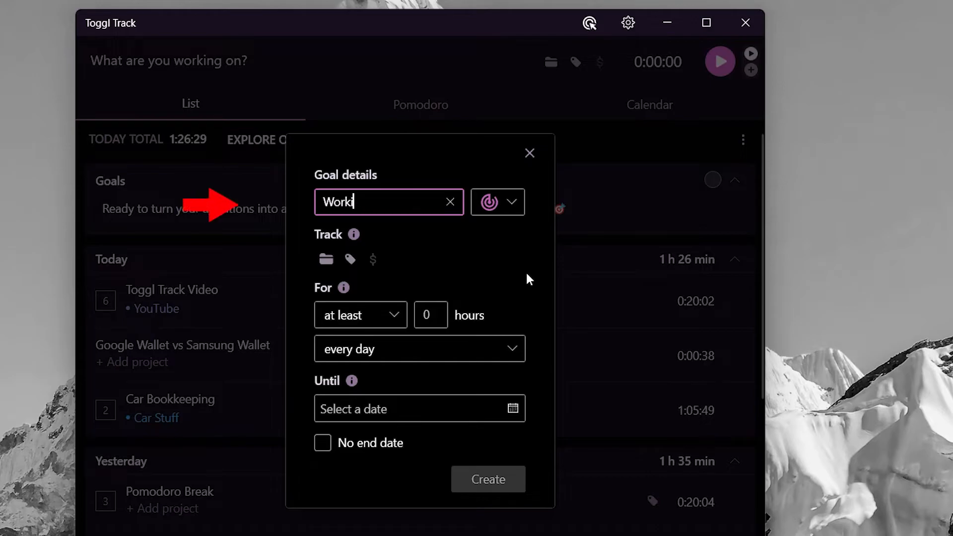
{"action": "type", "text": "ing"}
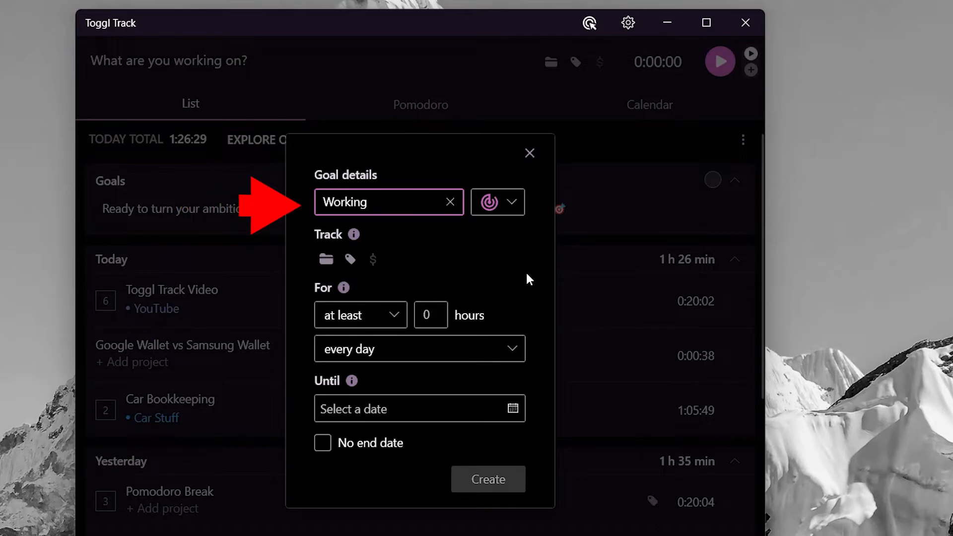
{"action": "type", "text": "4 Hours on YouTube"}
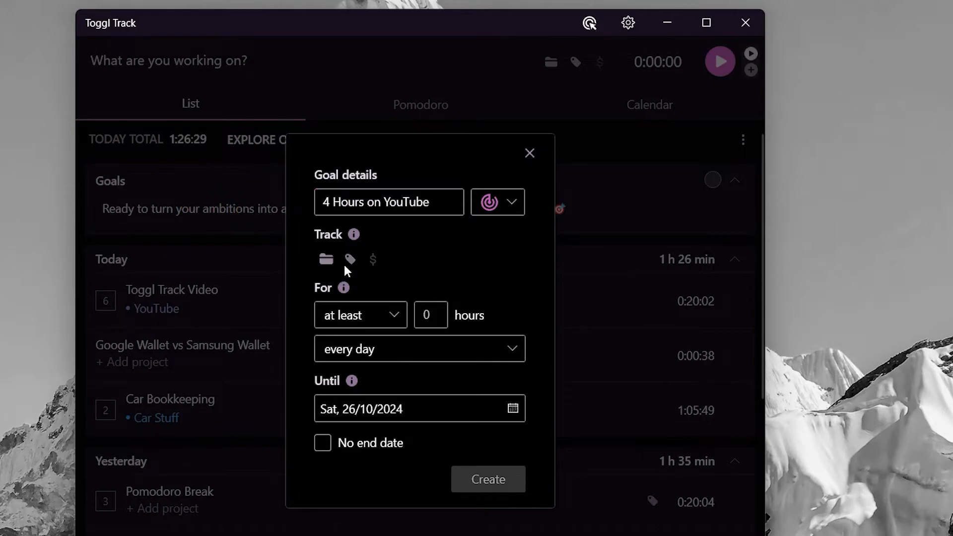
{"action": "left_click", "coordinate": [326, 259]}
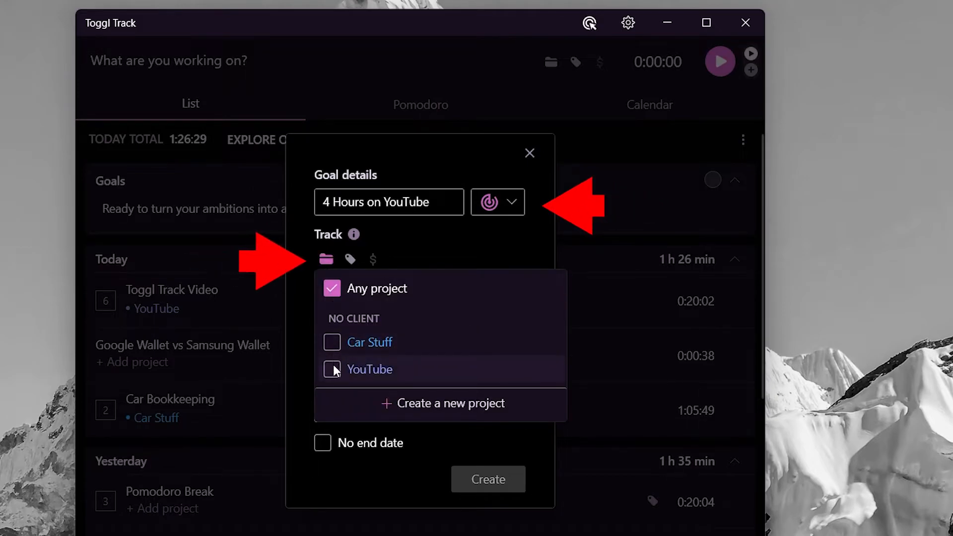
{"action": "left_click", "coordinate": [326, 259]}
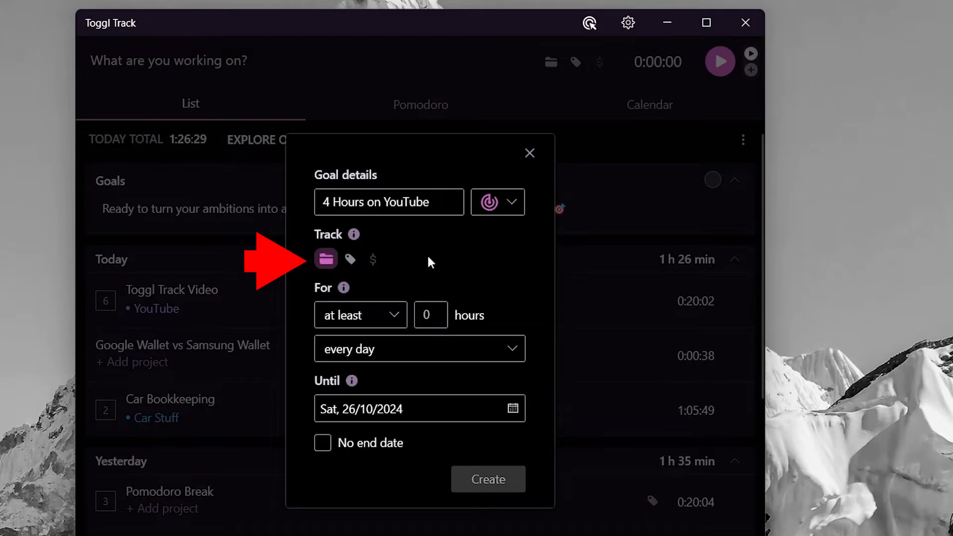
{"action": "left_click", "coordinate": [431, 315]}
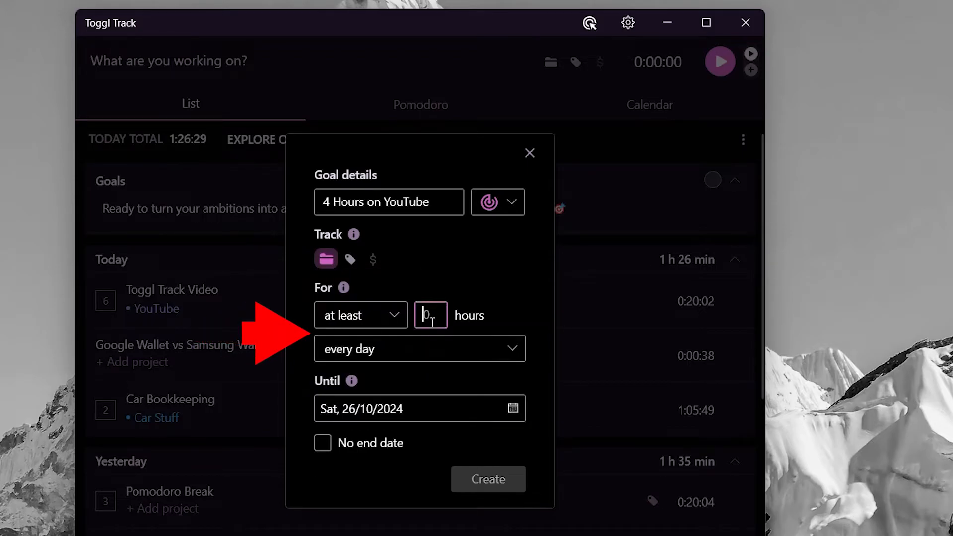
{"action": "type", "text": "4"}
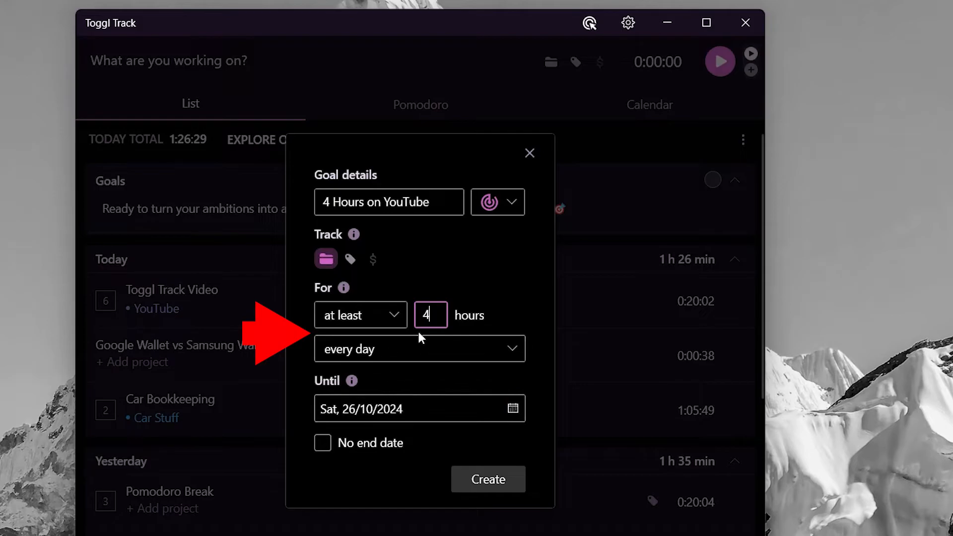
{"action": "left_click", "coordinate": [419, 348]}
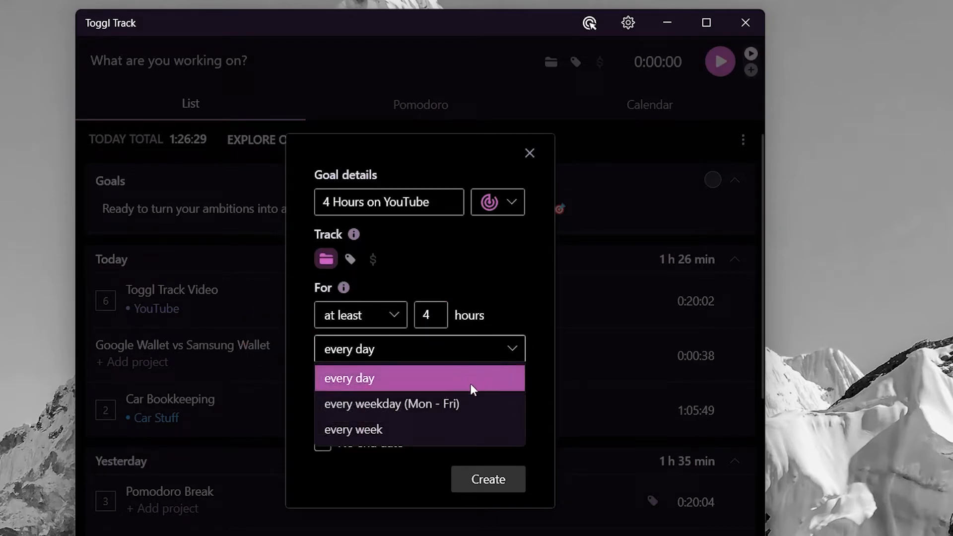
{"action": "left_click", "coordinate": [349, 377]}
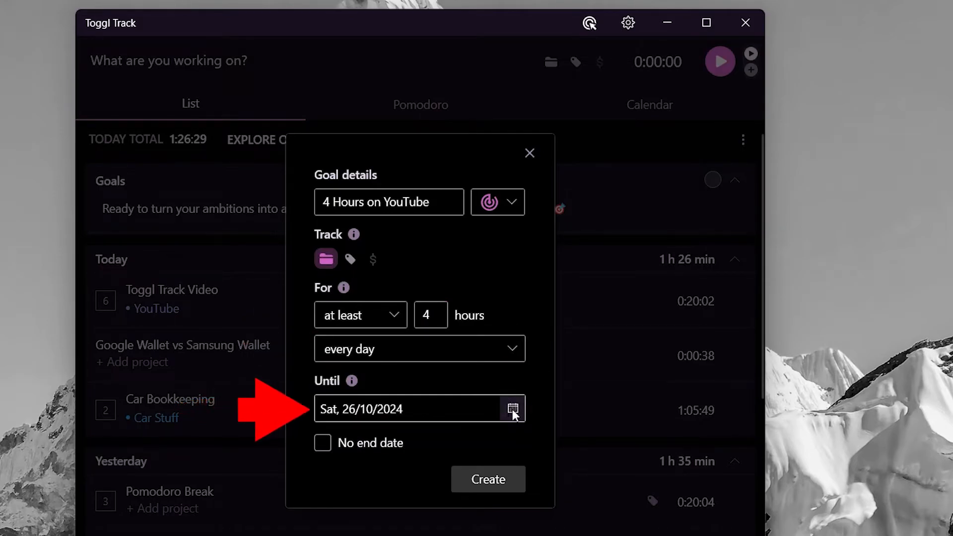
{"action": "left_click", "coordinate": [512, 409]}
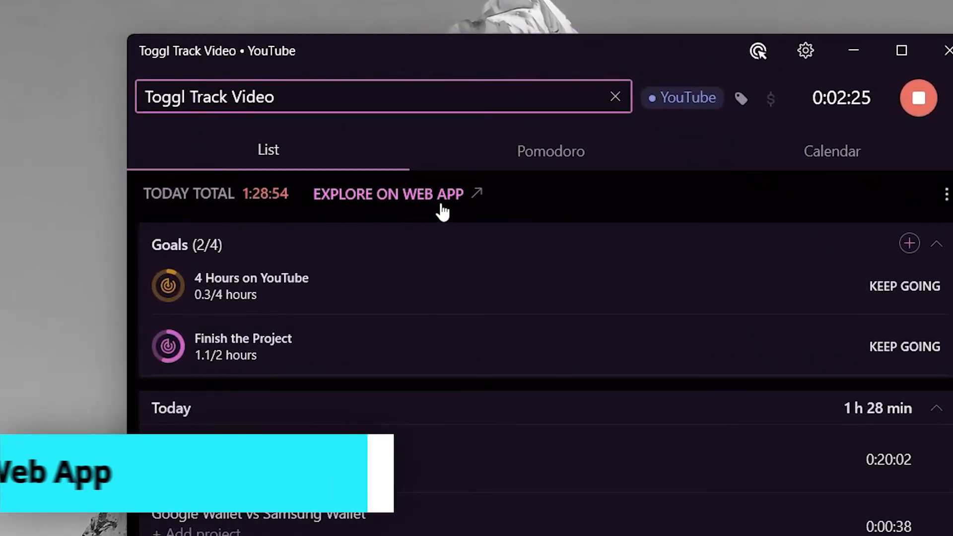
Change the web Summary report to This year (313:53:04 total), then return to the Timer page
{"action": "left_click", "coordinate": [388, 194]}
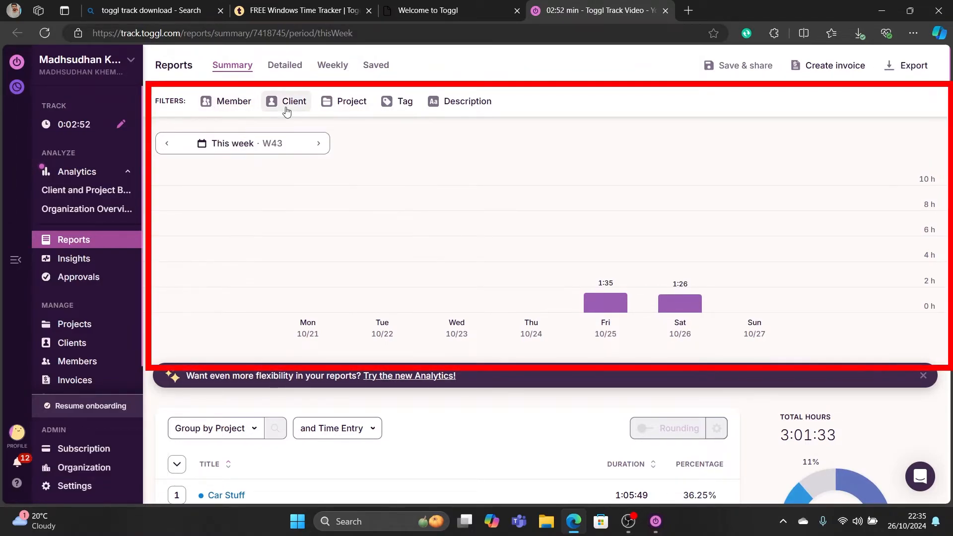
{"action": "left_click", "coordinate": [351, 101]}
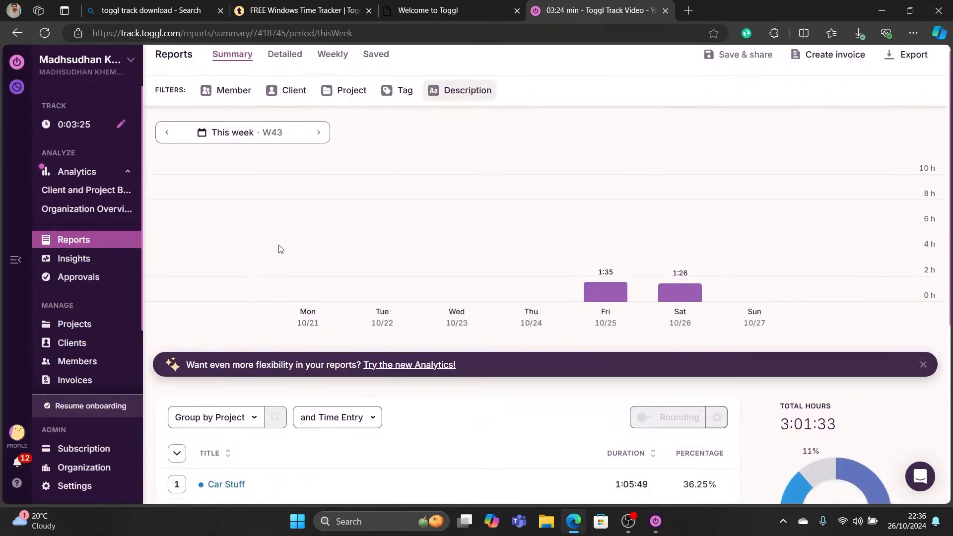
{"action": "scroll", "scroll_direction": "down", "scroll_amount": 3}
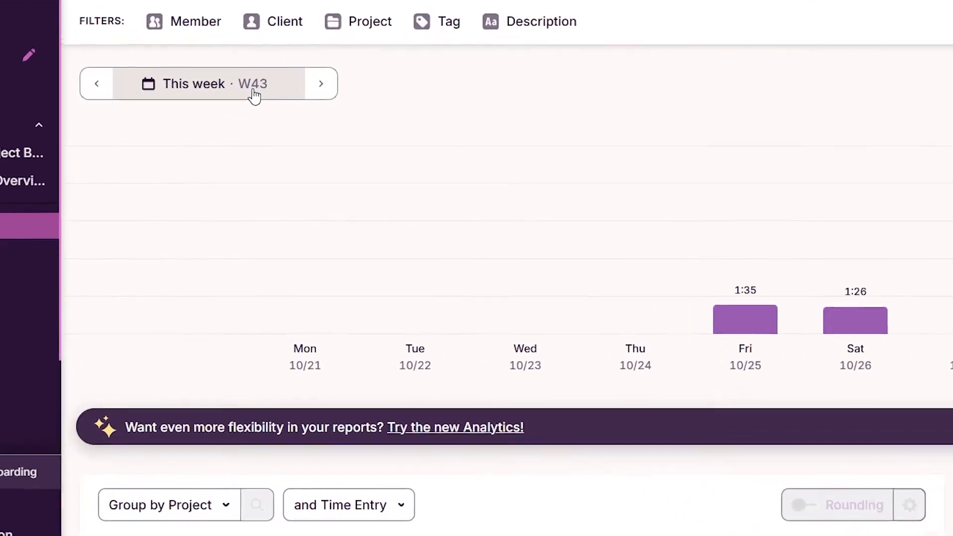
{"action": "left_click", "coordinate": [207, 83]}
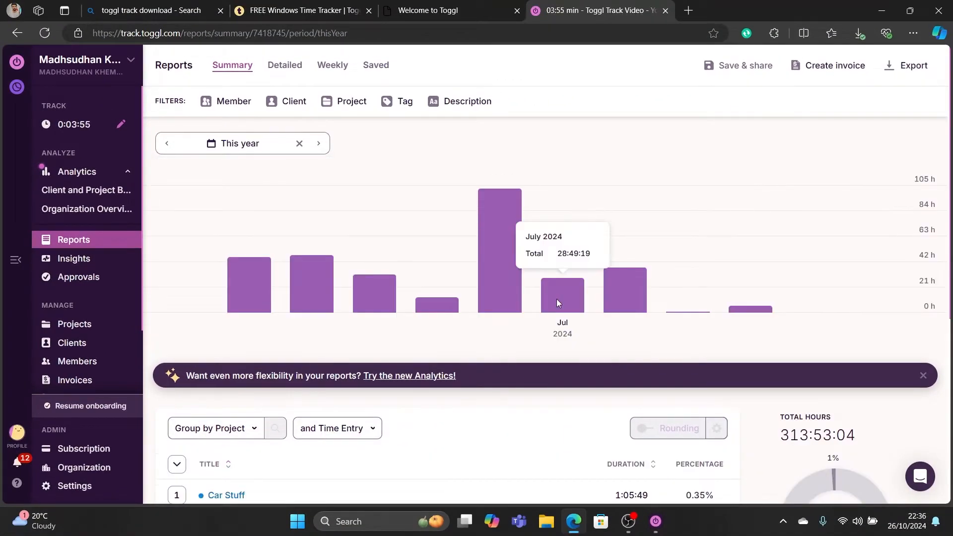
{"action": "mouse_move", "coordinate": [281, 299]}
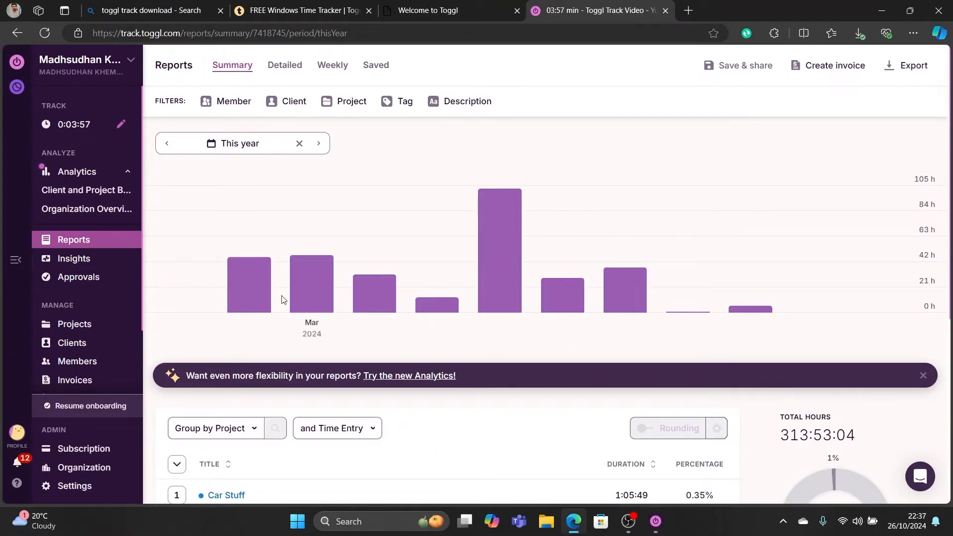
{"action": "left_click", "coordinate": [284, 65]}
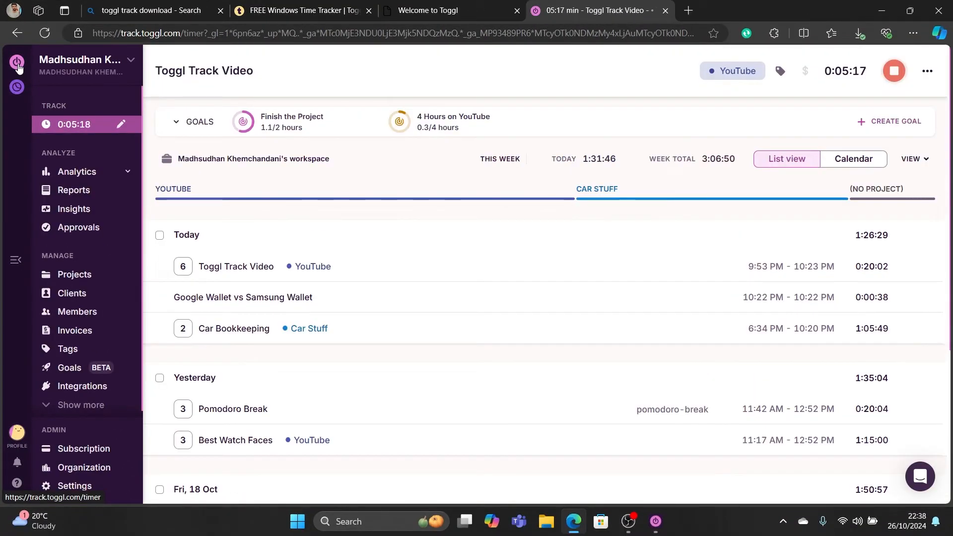
{"action": "left_click", "coordinate": [76, 172]}
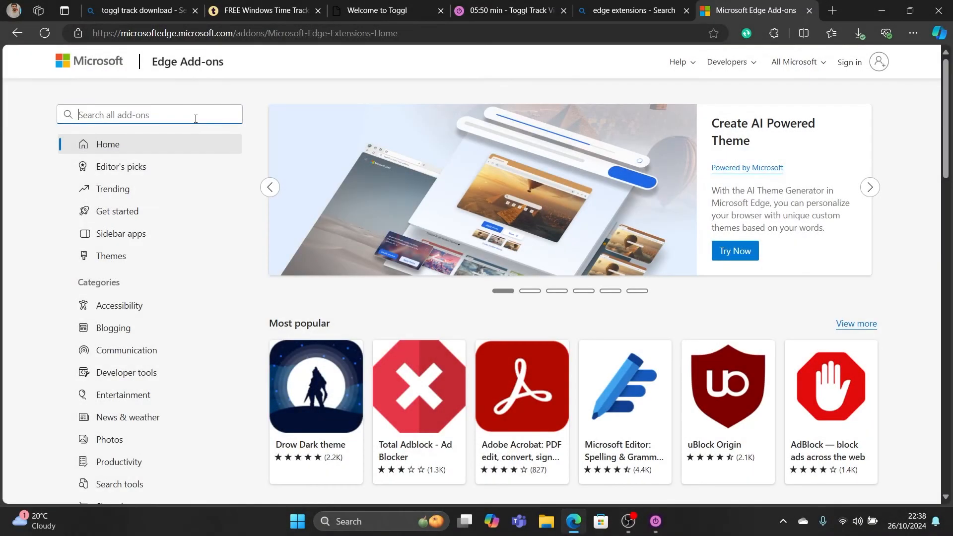
Search Edge Add-ons for 'toggl' and add the Toggl Track: Productivity & Time Tracker extension
{"action": "type", "text": "toggl"}
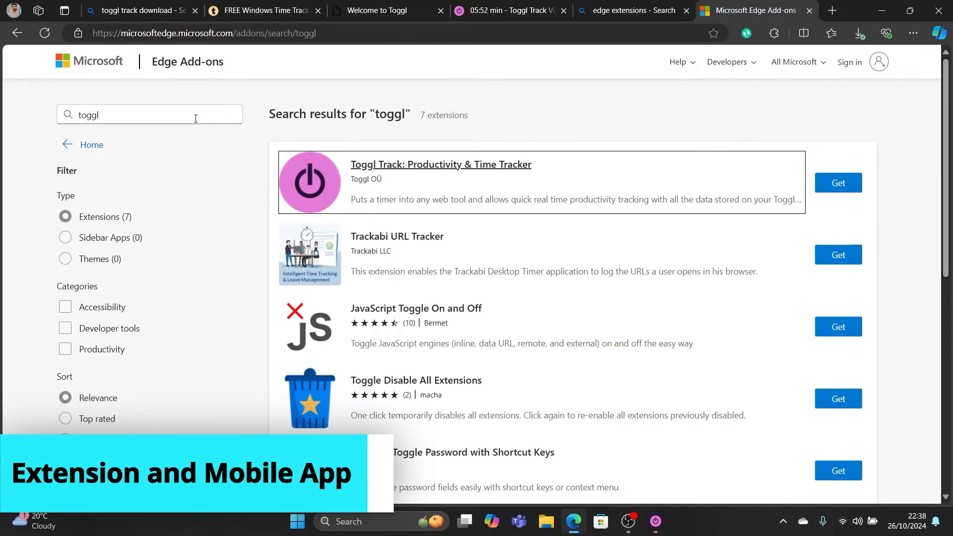
{"action": "left_click", "coordinate": [837, 182]}
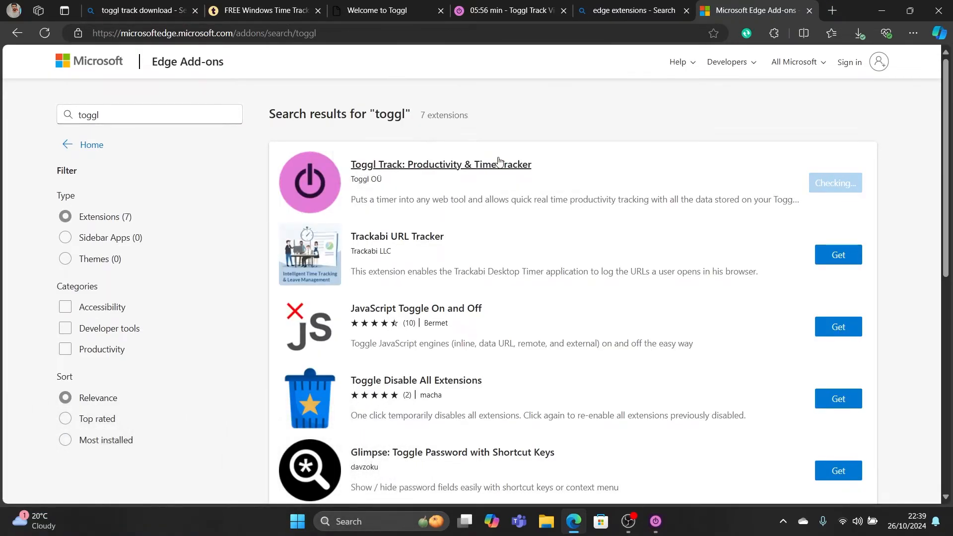
{"action": "left_click", "coordinate": [858, 33]}
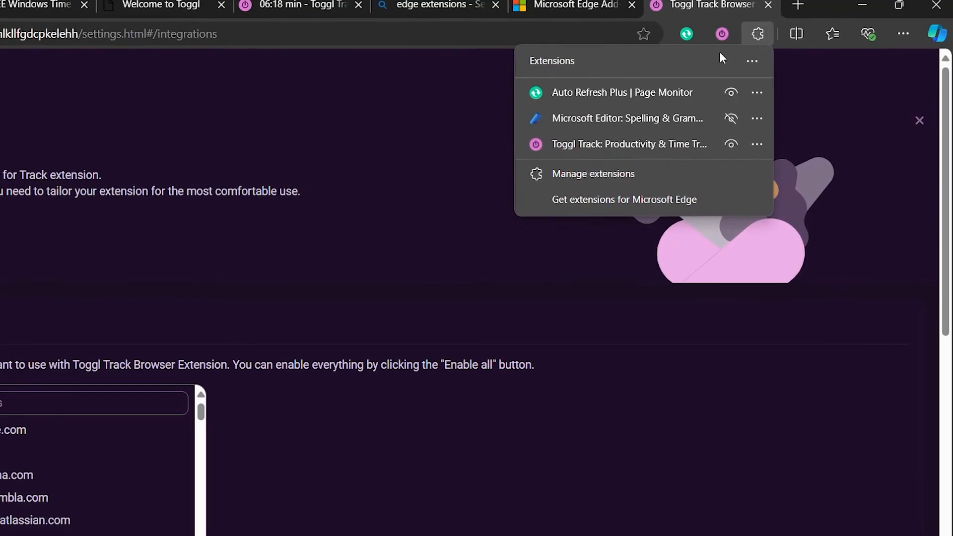
{"action": "left_click", "coordinate": [721, 33]}
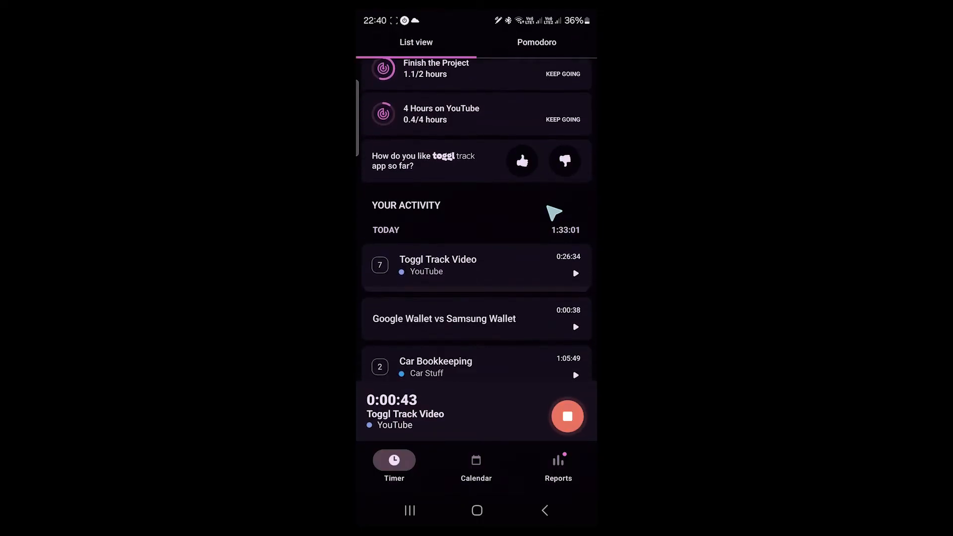
Review the mobile Timer list, dismiss Connect calendars, and view the week calendar
{"action": "left_click", "coordinate": [536, 42]}
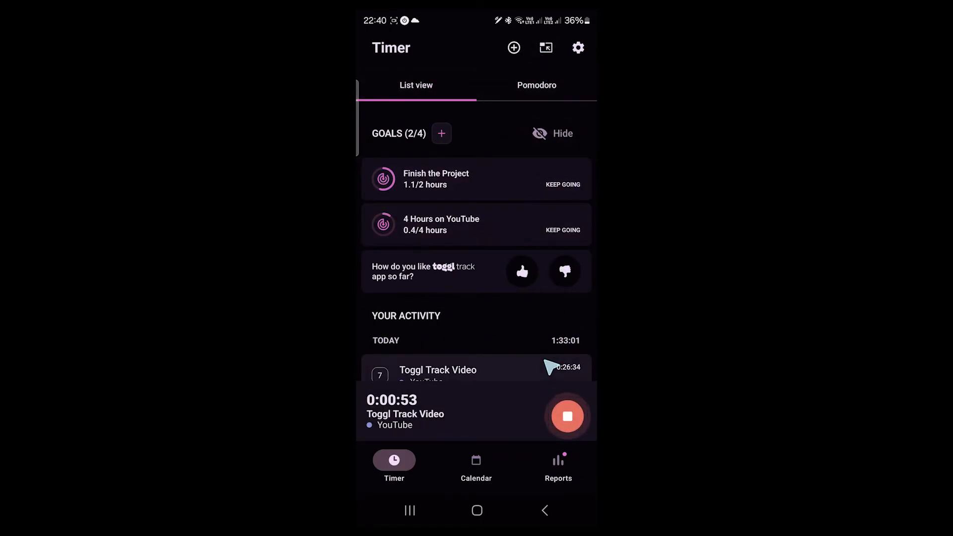
{"action": "left_click", "coordinate": [476, 465]}
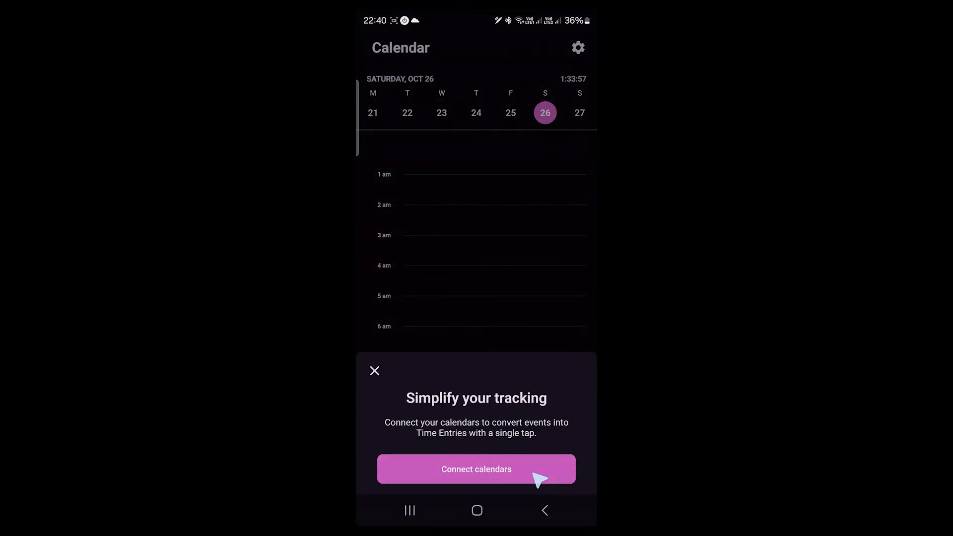
{"action": "left_click", "coordinate": [374, 371]}
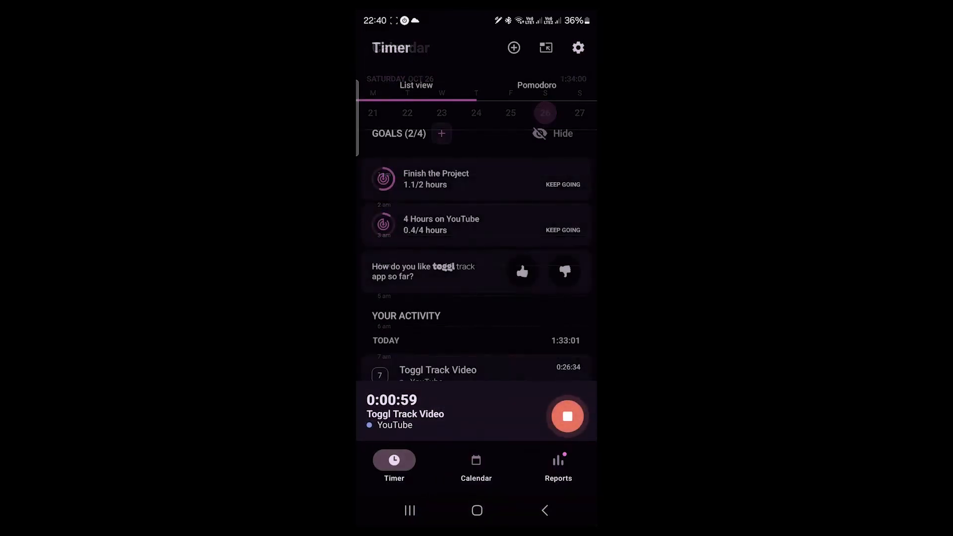
{"action": "left_click", "coordinate": [476, 465]}
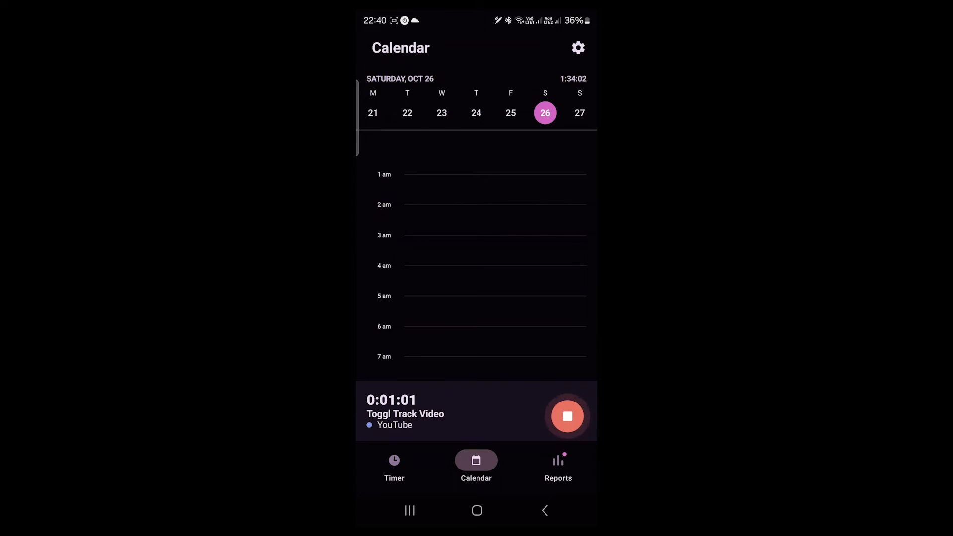
{"action": "left_click", "coordinate": [558, 465]}
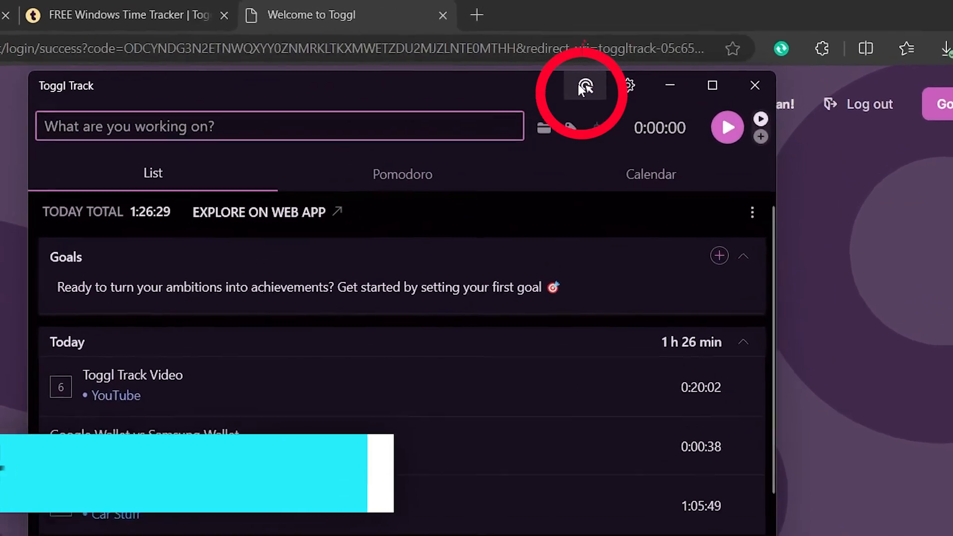
Open the Add autotracking rule form for the current YouTube window's title
{"action": "left_click", "coordinate": [584, 85]}
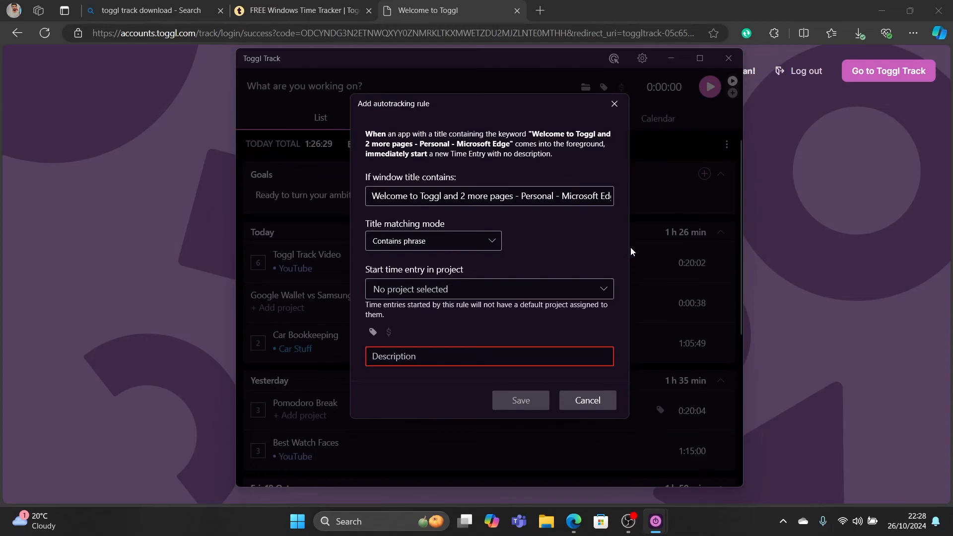
{"action": "mouse_move", "coordinate": [563, 236]}
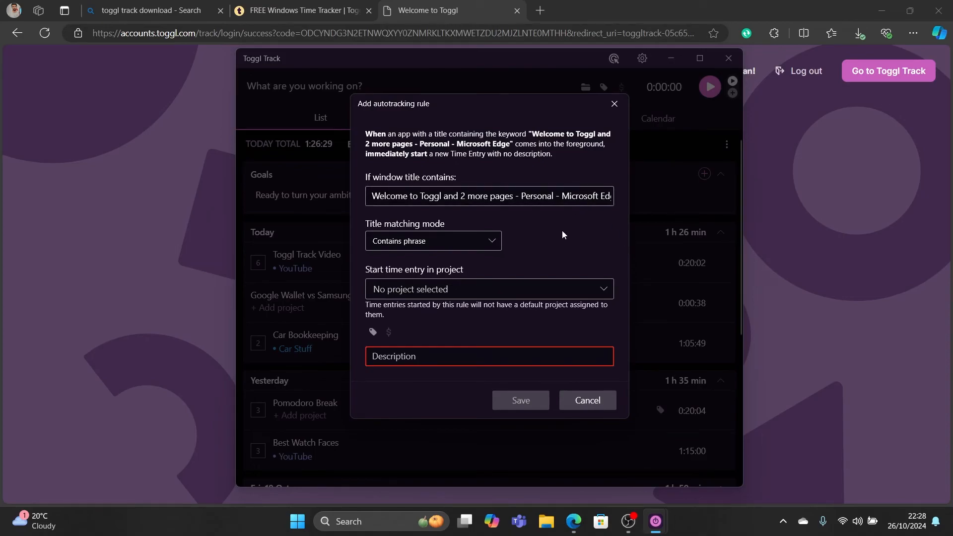
{"action": "left_click", "coordinate": [433, 241]}
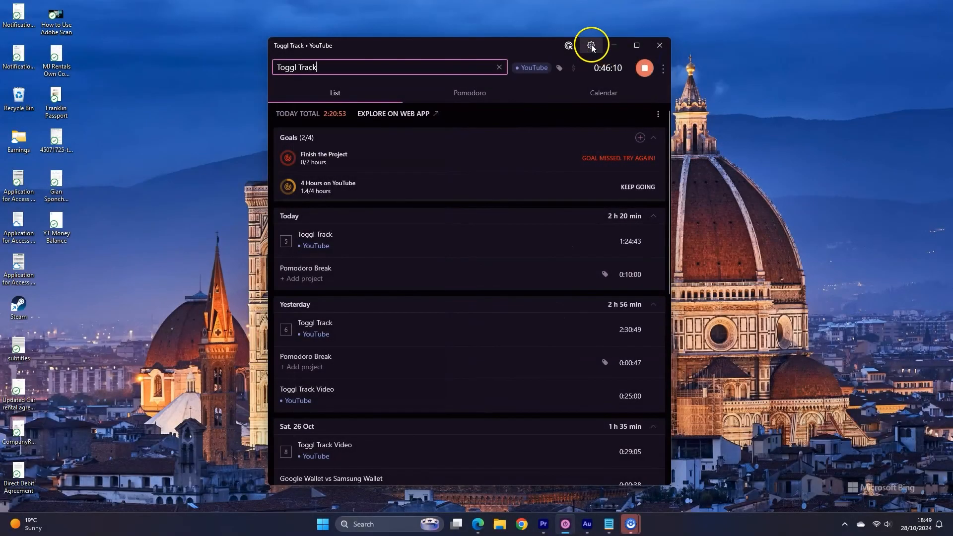
Look through General preferences, then stop the Video timer, logging a 0:15:36 entry today
{"action": "left_click", "coordinate": [591, 46]}
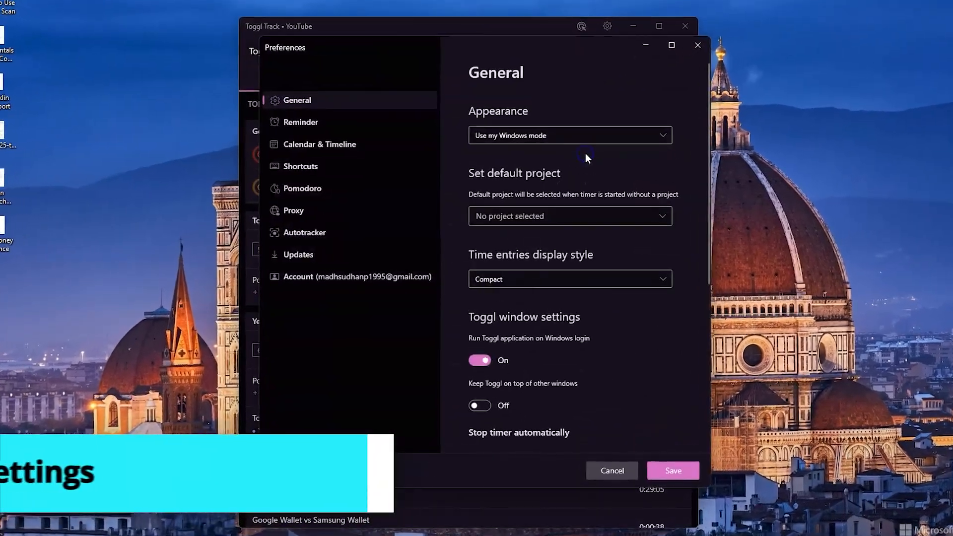
{"action": "scroll", "scroll_direction": "down", "scroll_amount": 3}
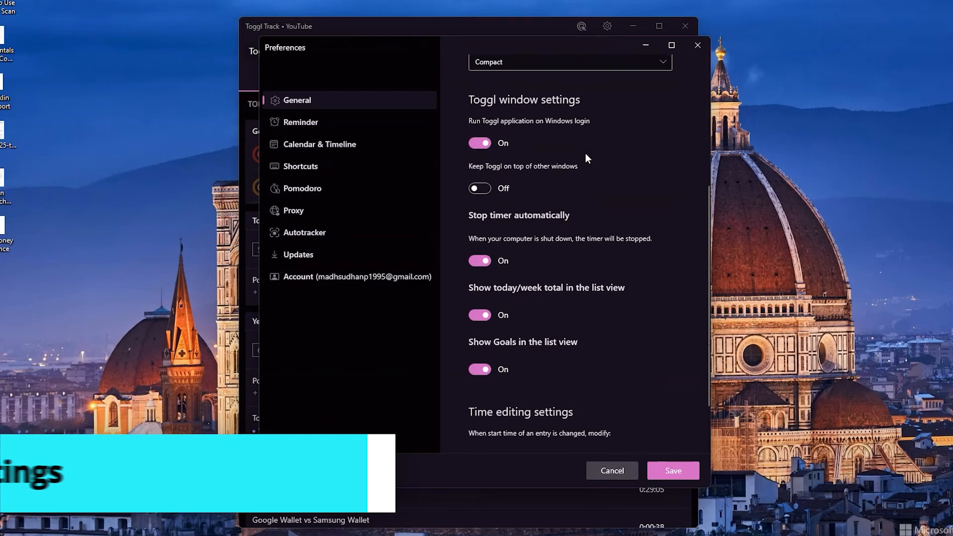
{"action": "scroll", "scroll_direction": "down", "scroll_amount": 3}
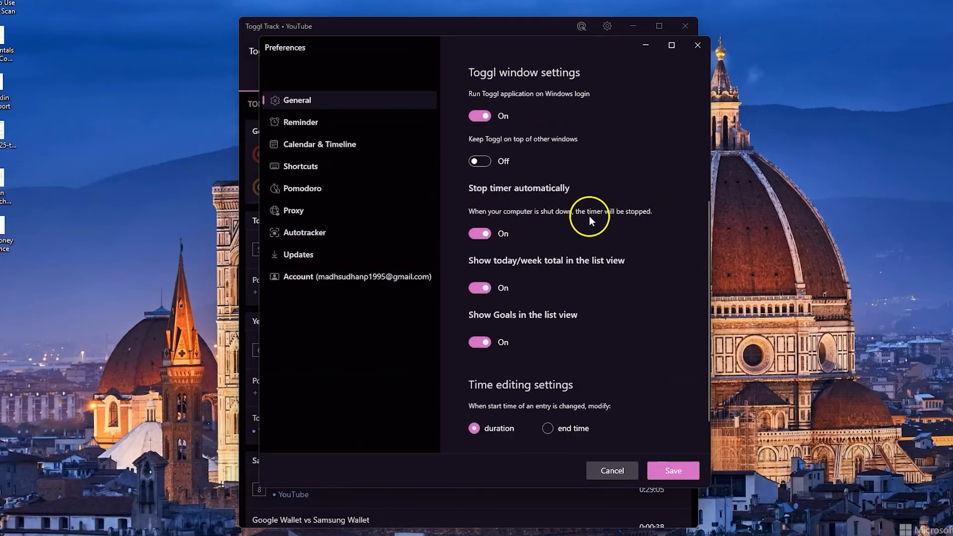
{"action": "mouse_move", "coordinate": [585, 231]}
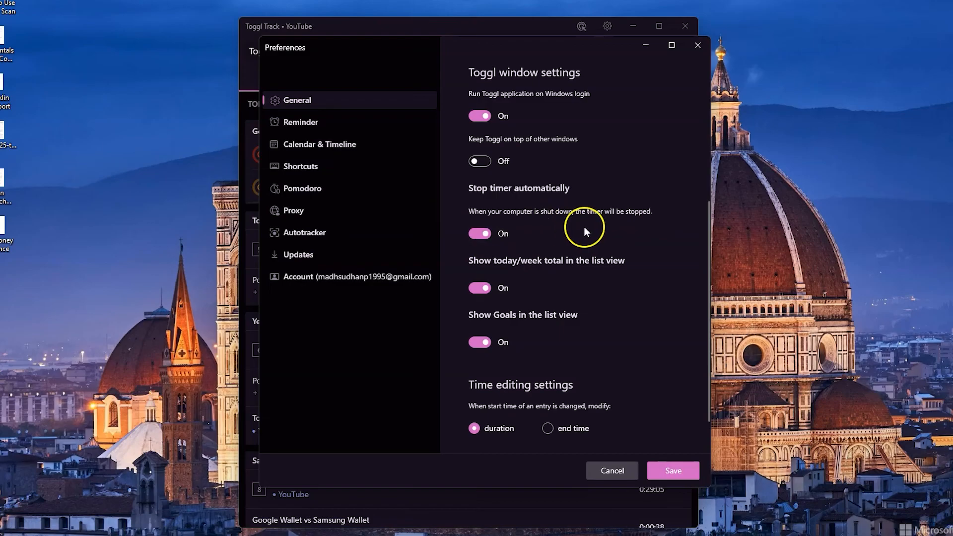
{"action": "left_click", "coordinate": [299, 254]}
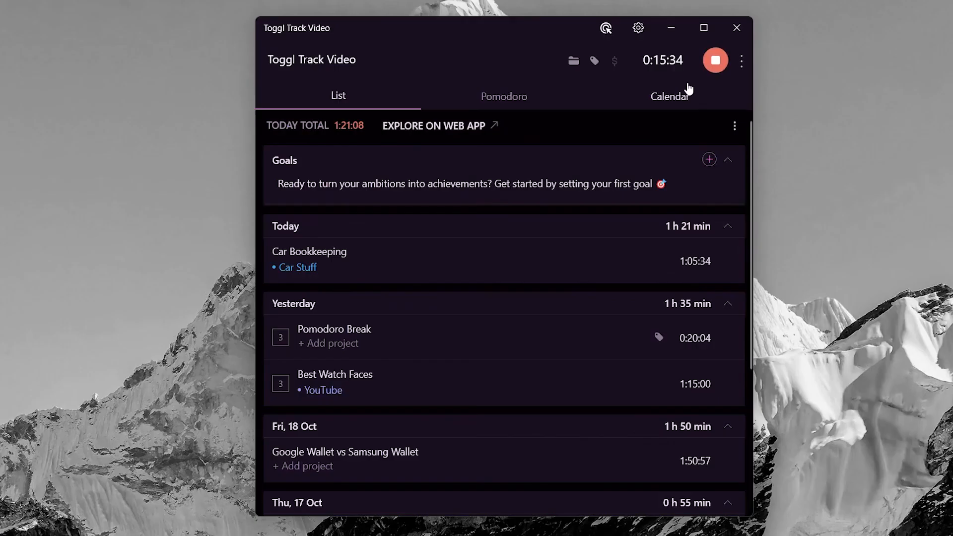
{"action": "left_click", "coordinate": [715, 60]}
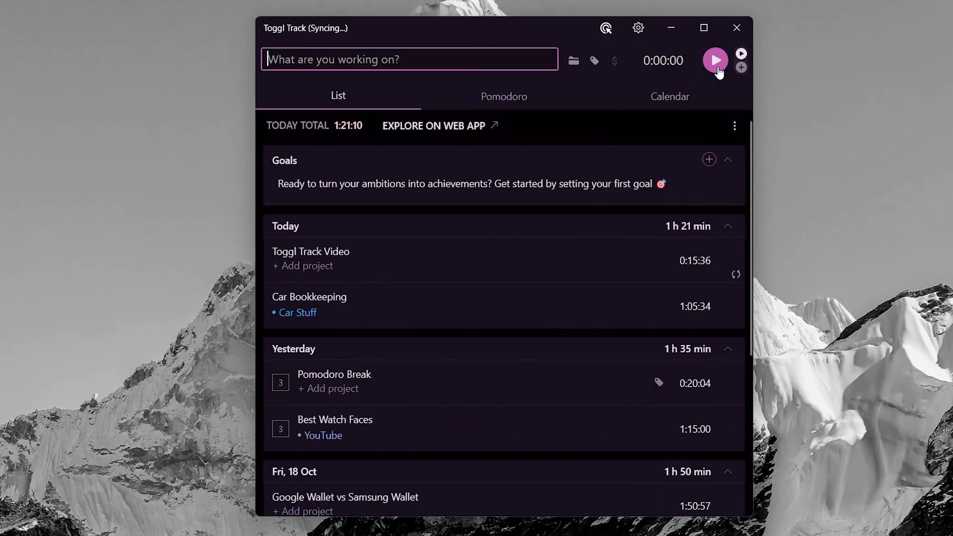